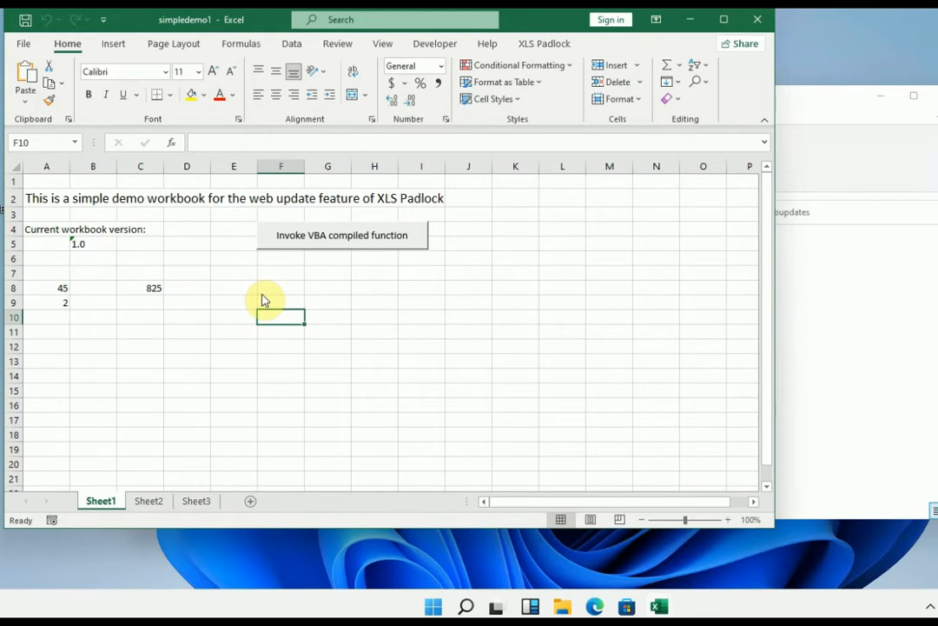
pyautogui.moveTo(125, 316)
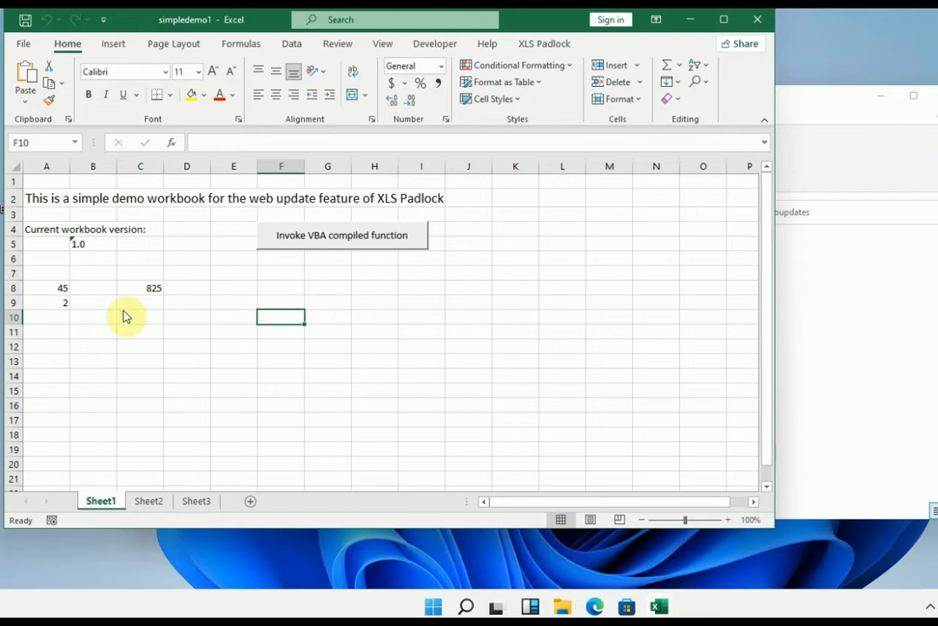
# Step: Check the source workbook: the 825 formula, the VBA function returning 180, and version 1.0
pyautogui.click(139, 288)
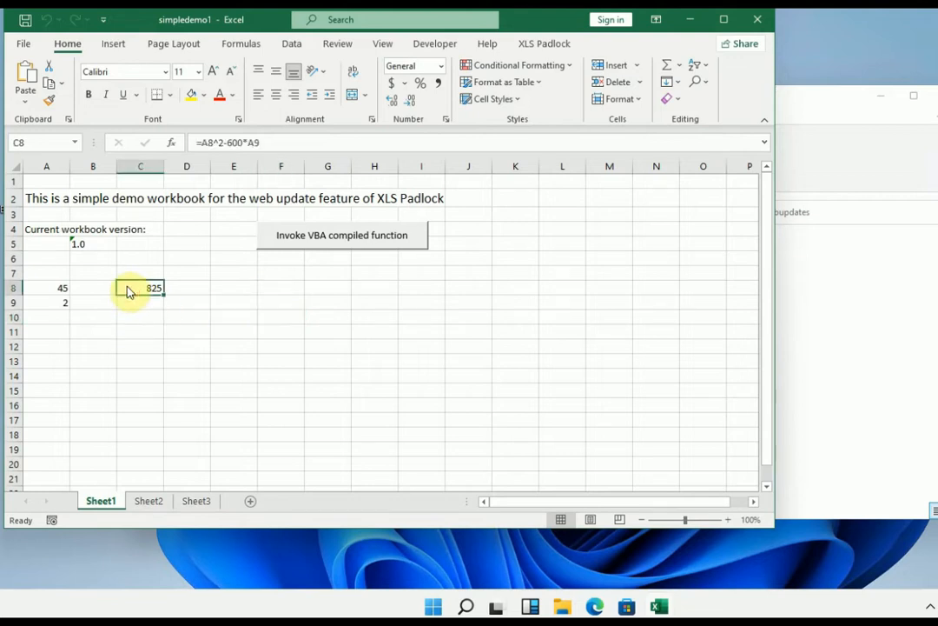
pyautogui.click(340, 235)
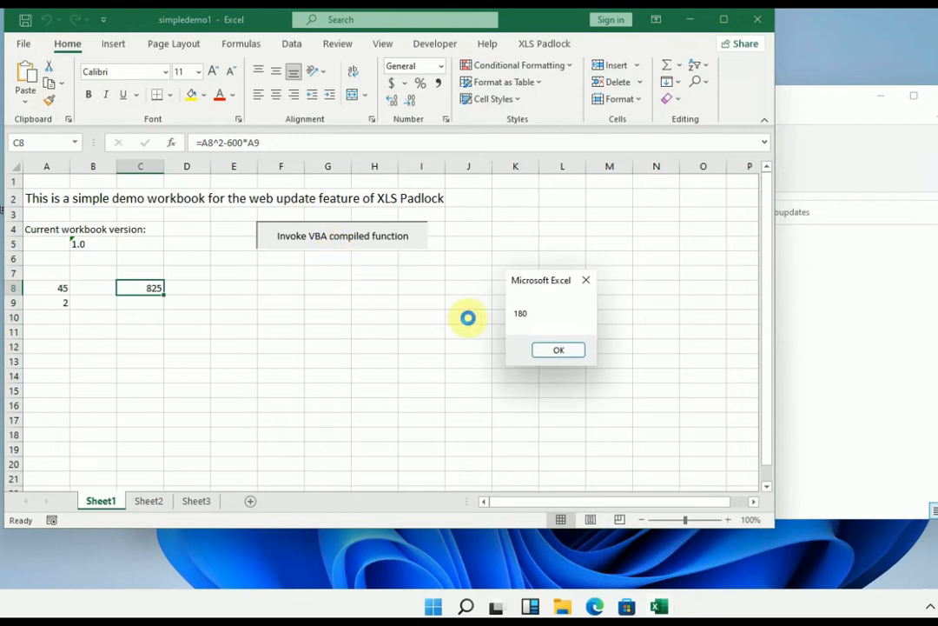
pyautogui.click(559, 349)
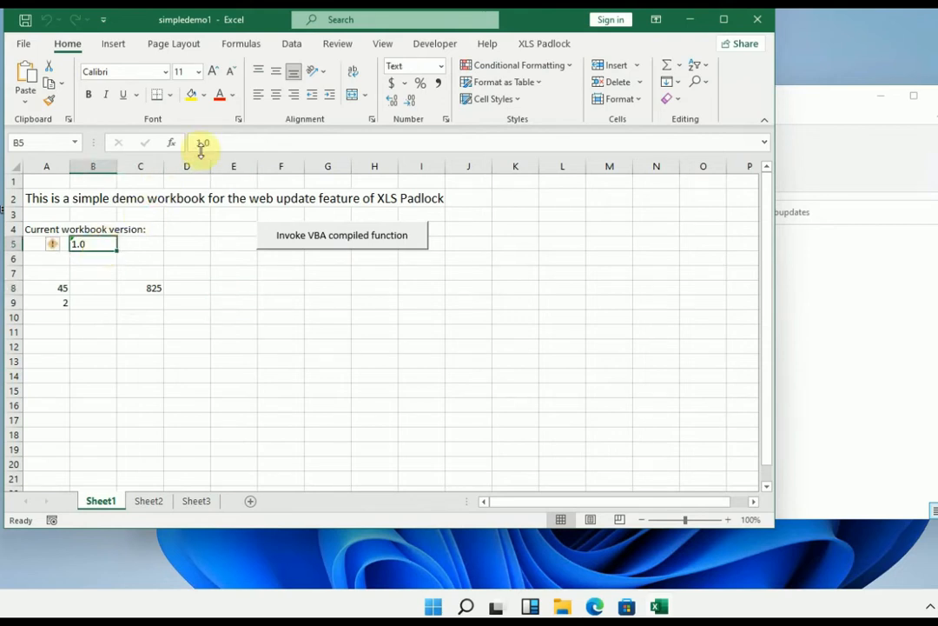
pyautogui.click(139, 243)
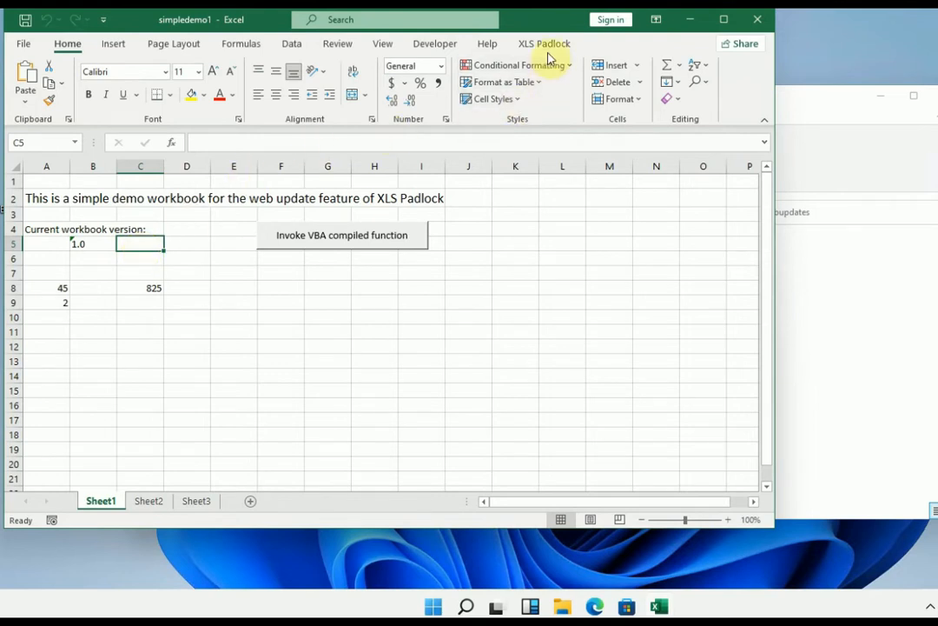
# Step: From the XLS Padlock ribbon, compile the workbook and build the secure simpledemoV1.exe application
pyautogui.click(543, 43)
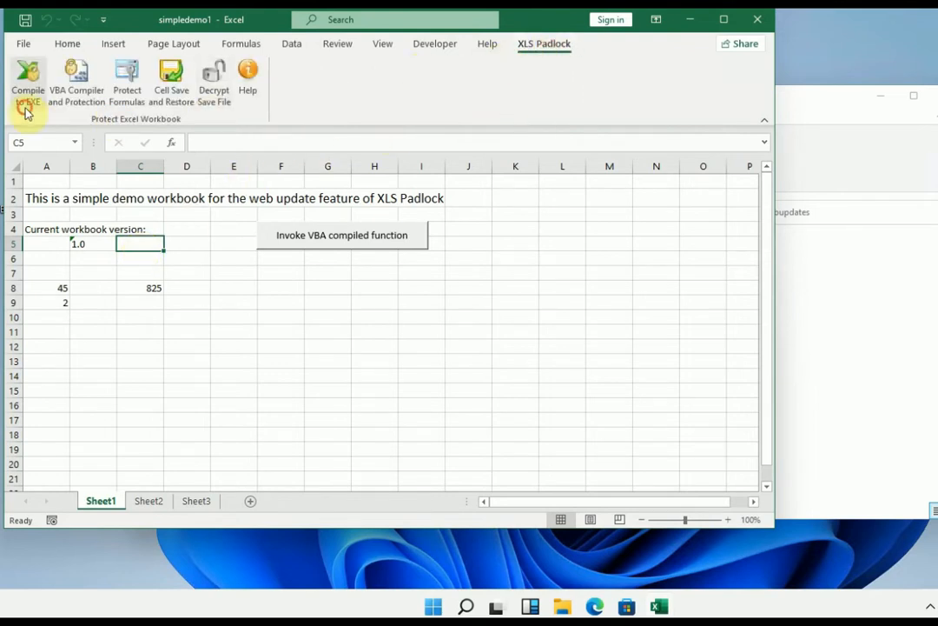
pyautogui.click(28, 78)
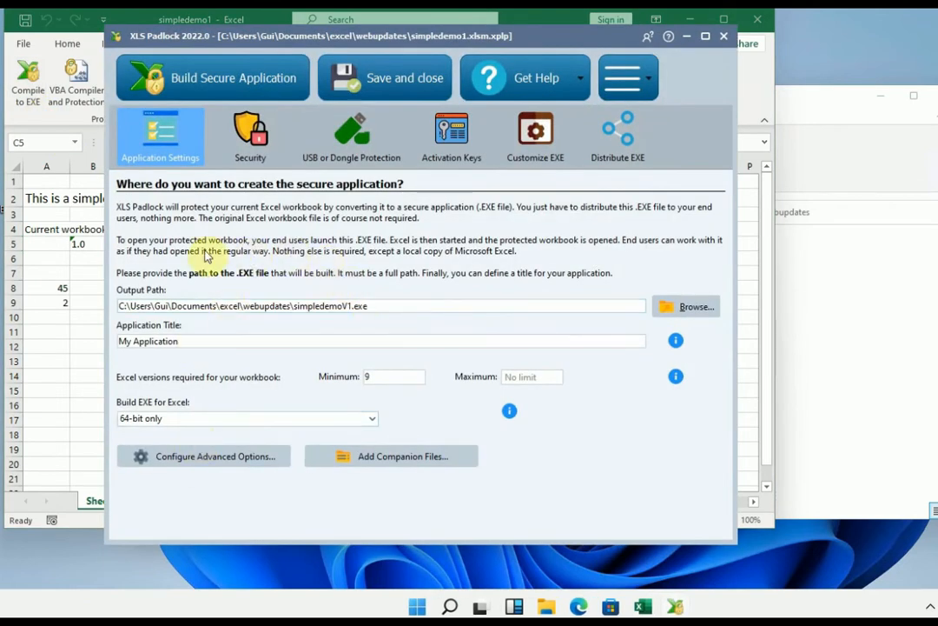
pyautogui.click(212, 77)
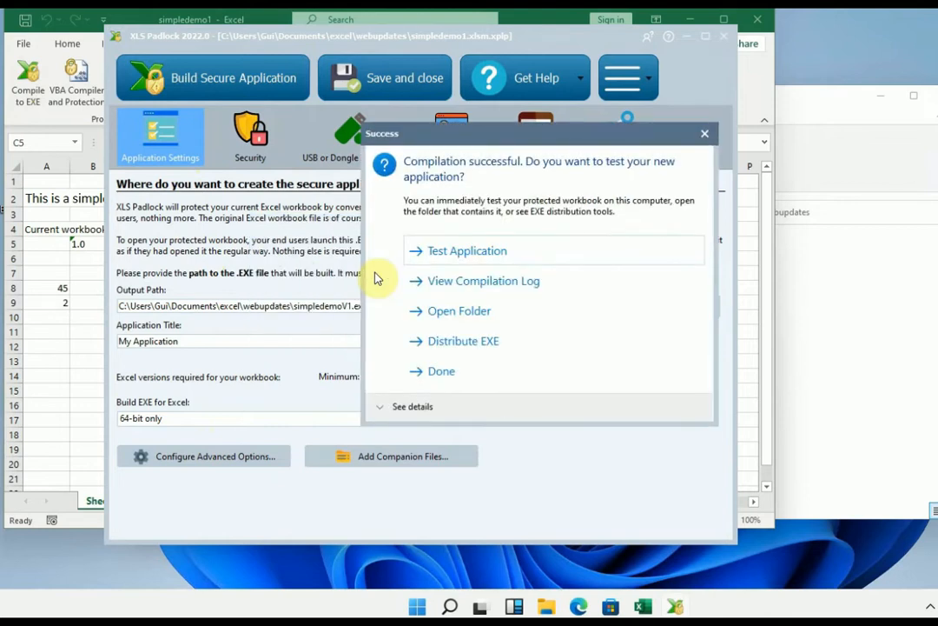
pyautogui.moveTo(426, 267)
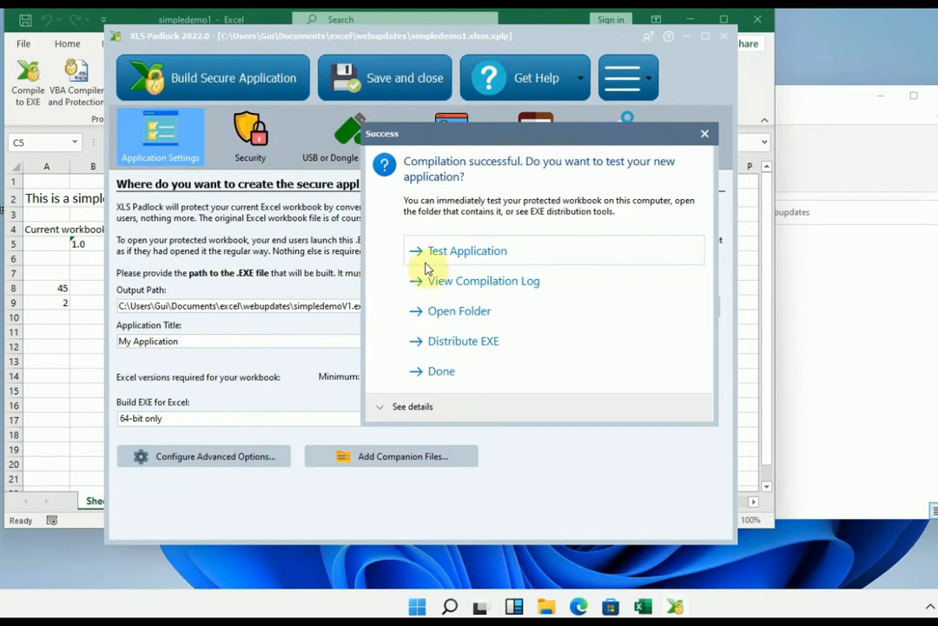
# Step: Test-launch the built EXE and choose to load the original protected workbook
pyautogui.click(441, 370)
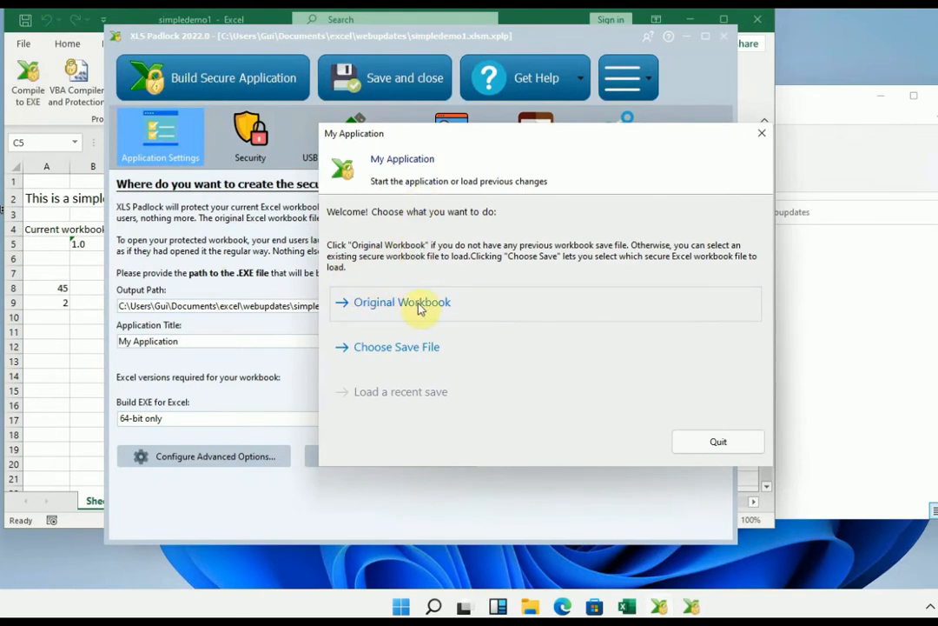
pyautogui.click(402, 303)
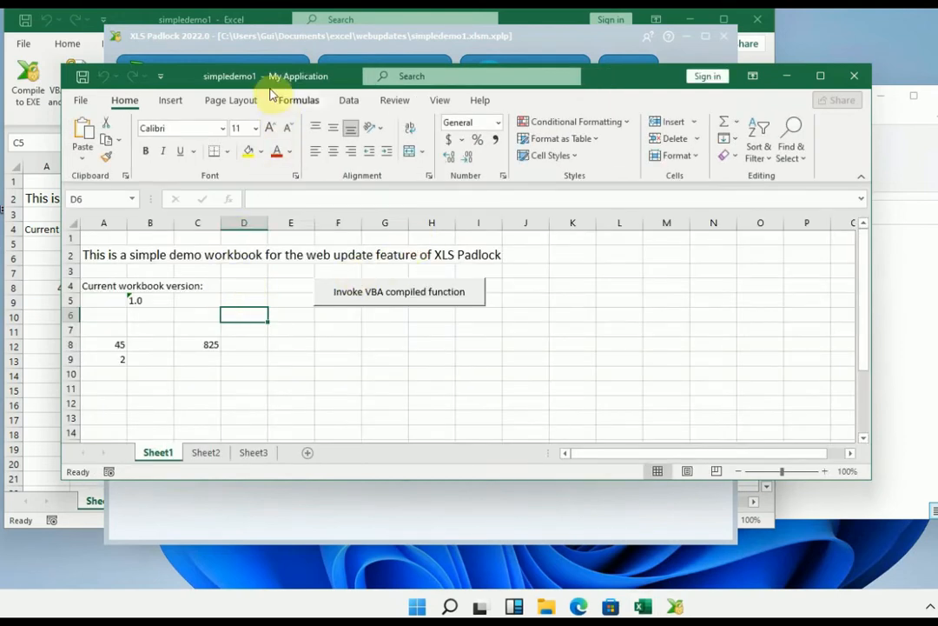
pyautogui.moveTo(331, 90)
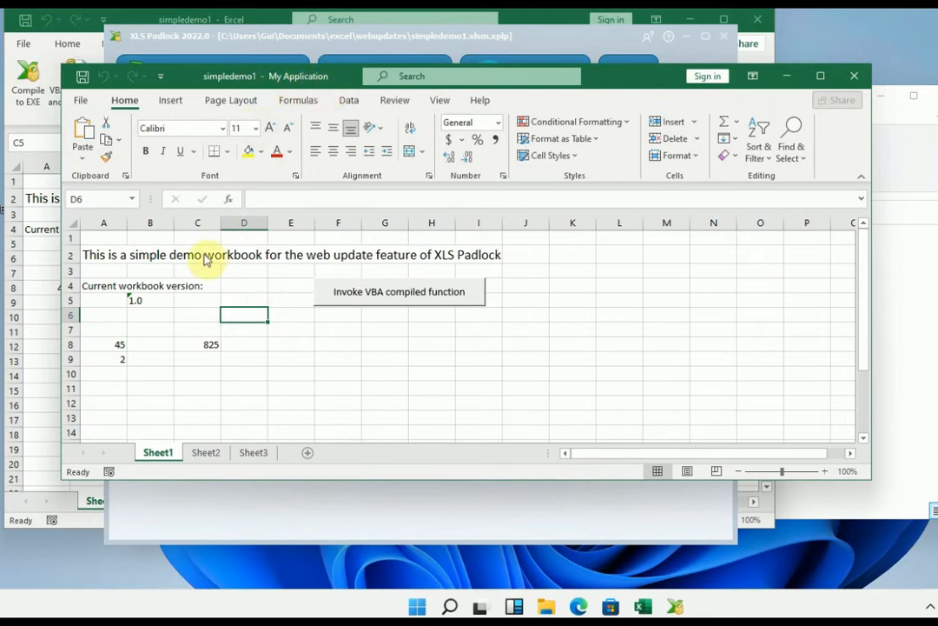
# Step: Verify the protected C8 formula and the VBA function result 180, then close the app
pyautogui.click(198, 344)
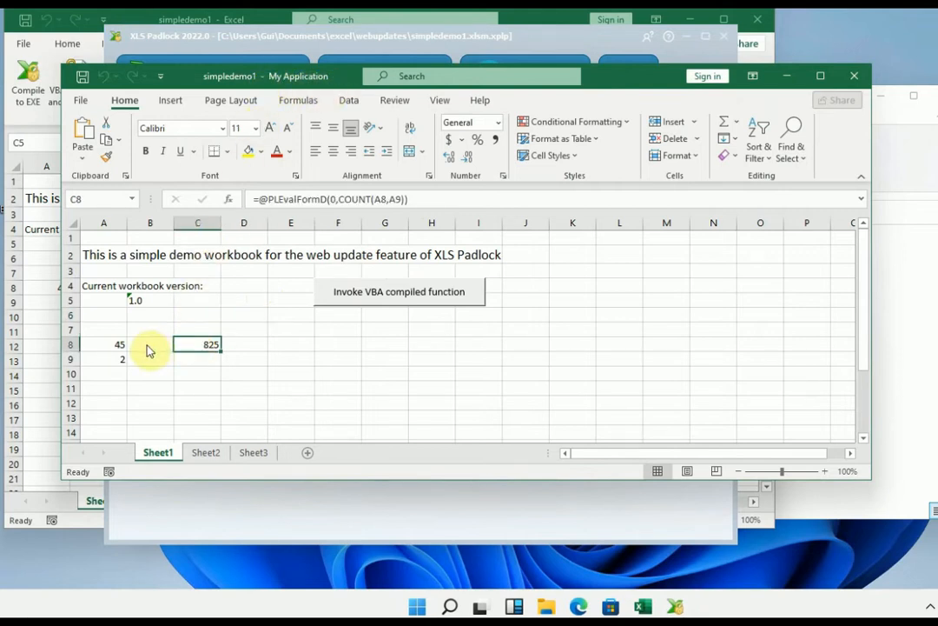
pyautogui.click(400, 292)
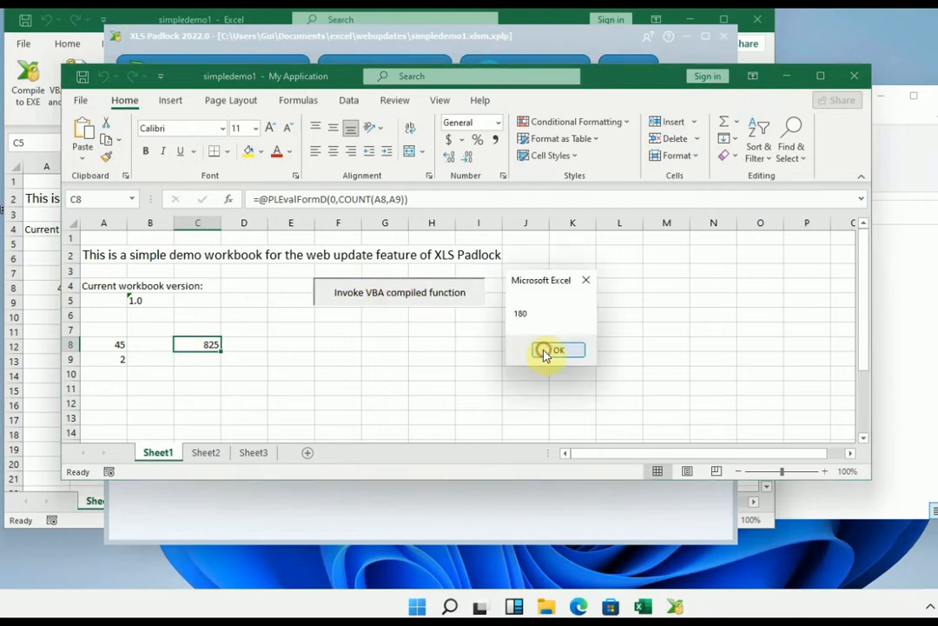
pyautogui.click(556, 350)
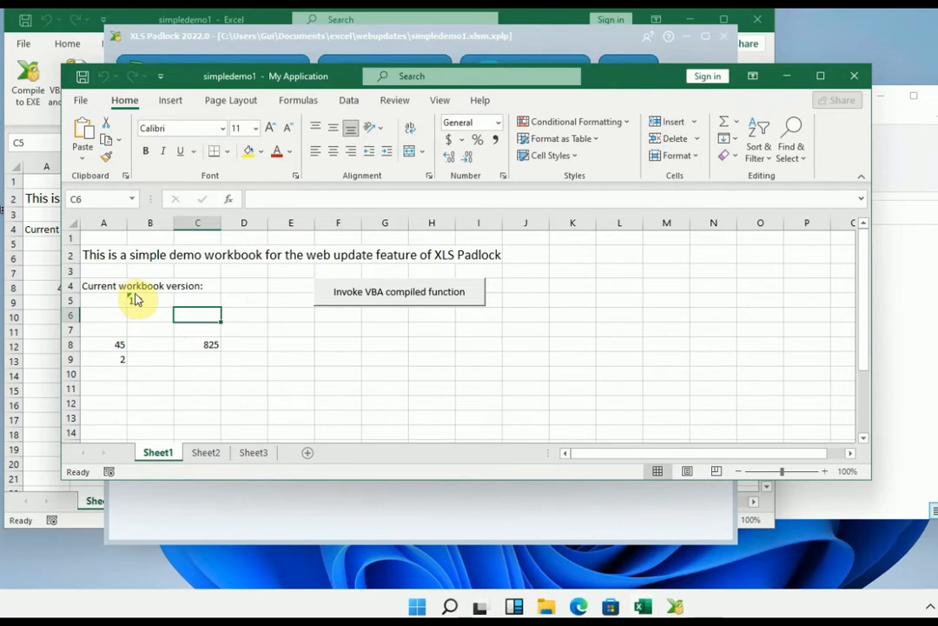
pyautogui.click(150, 299)
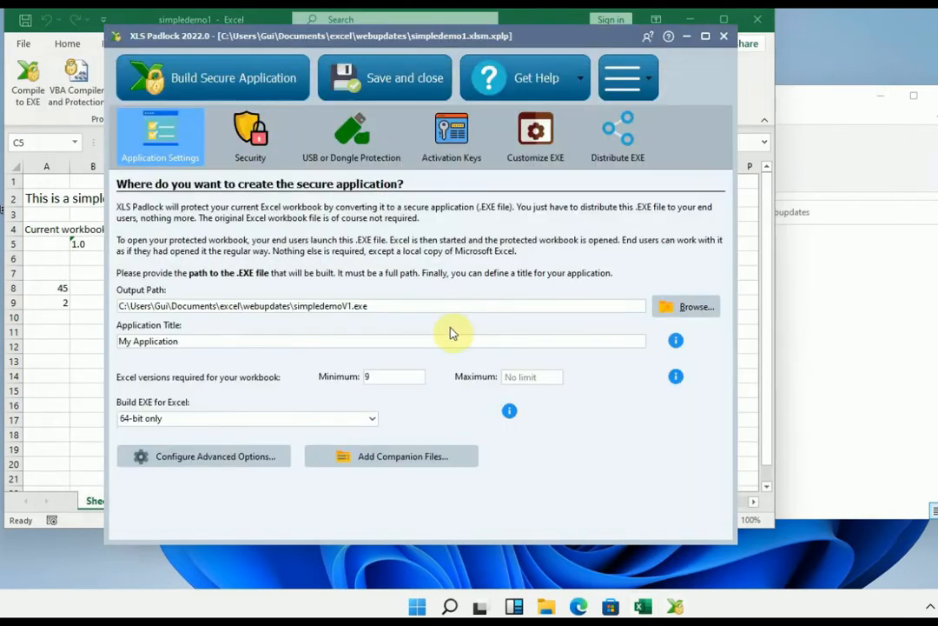
pyautogui.moveTo(396, 212)
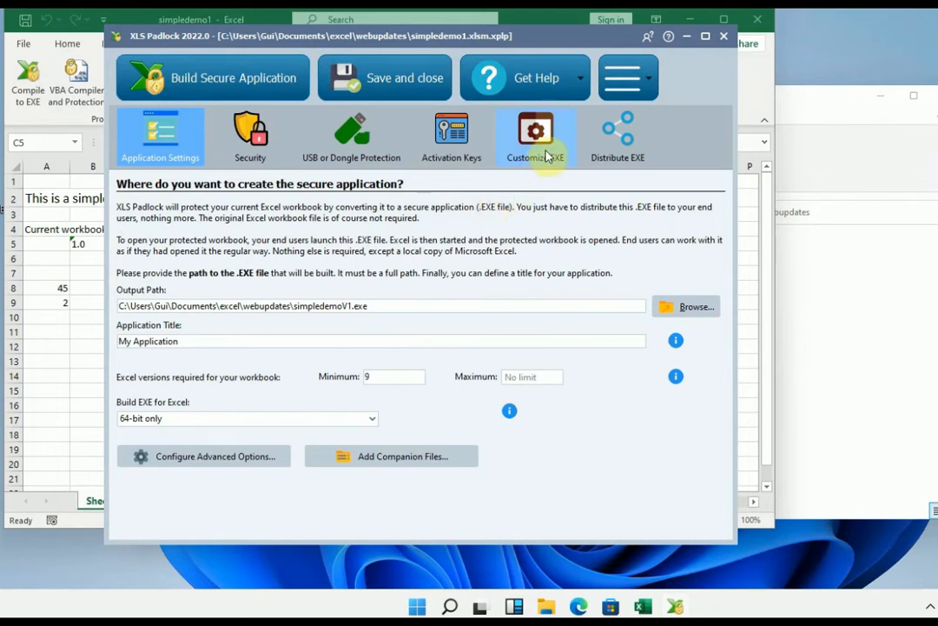
# Step: In Customize EXE > Web Update, tick 'Add the Web Update feature to the application'
pyautogui.click(535, 135)
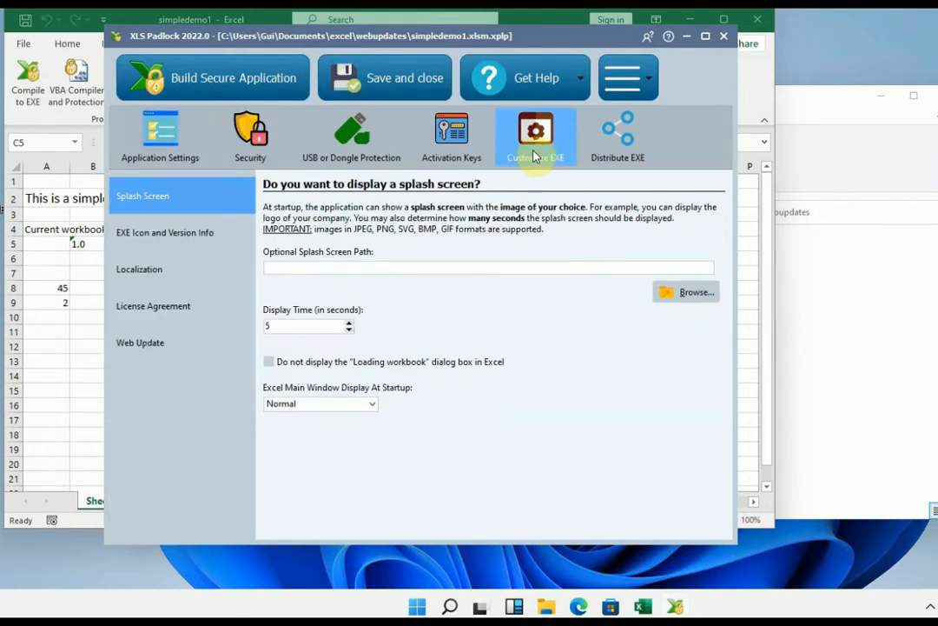
pyautogui.click(139, 342)
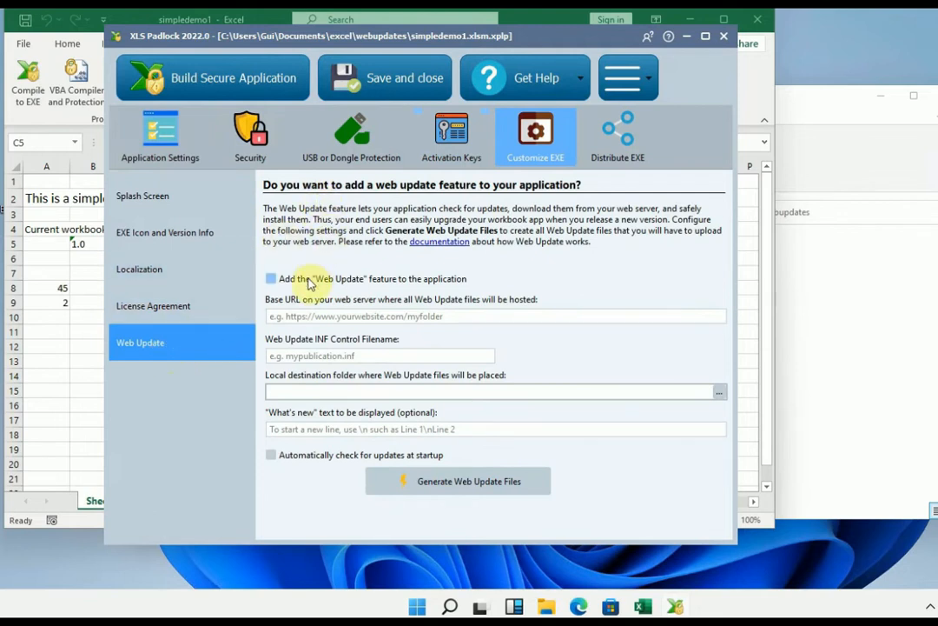
pyautogui.click(271, 278)
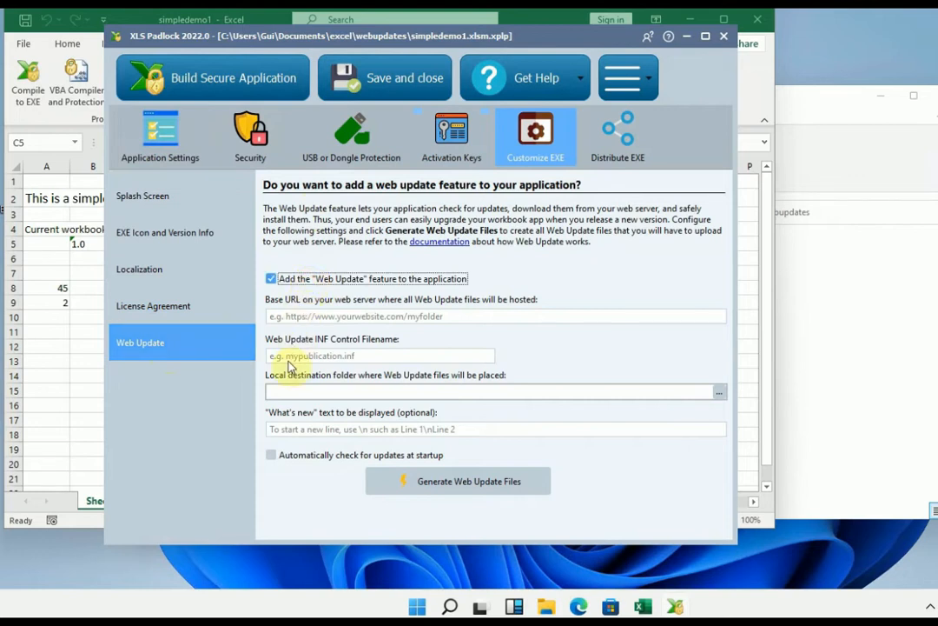
pyautogui.moveTo(320, 299)
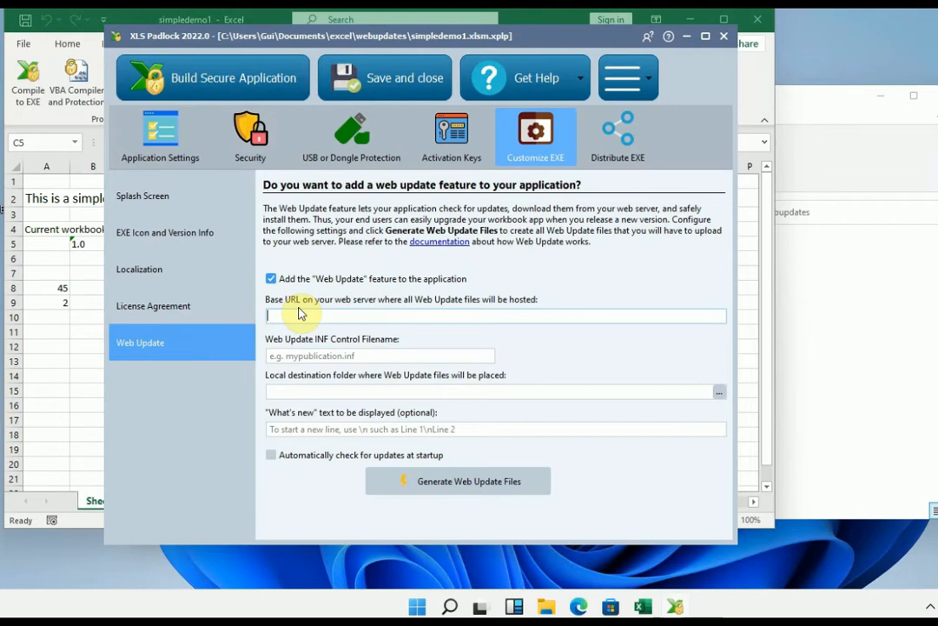
pyautogui.write('https://download')
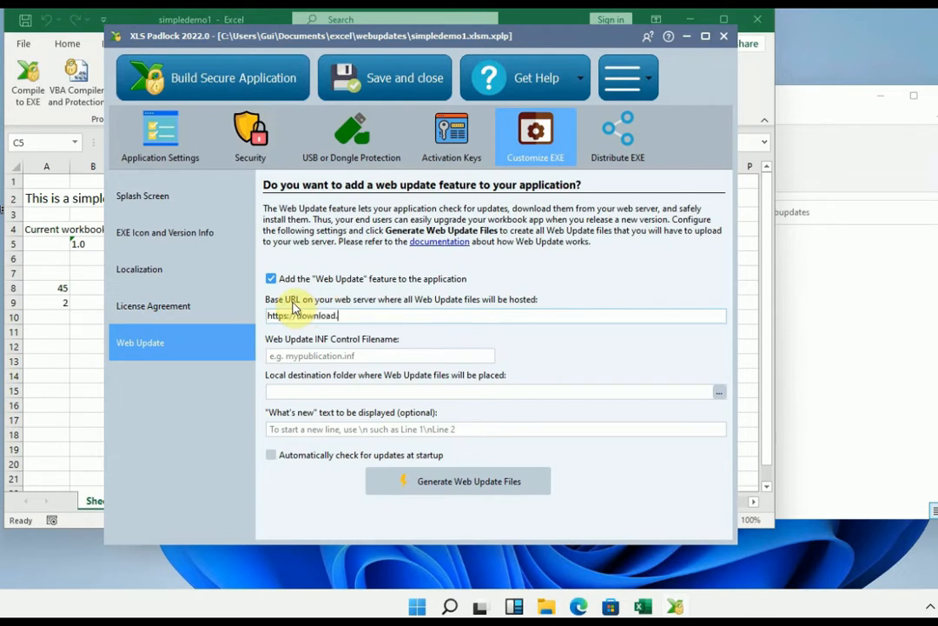
pyautogui.write('.xlspadloc')
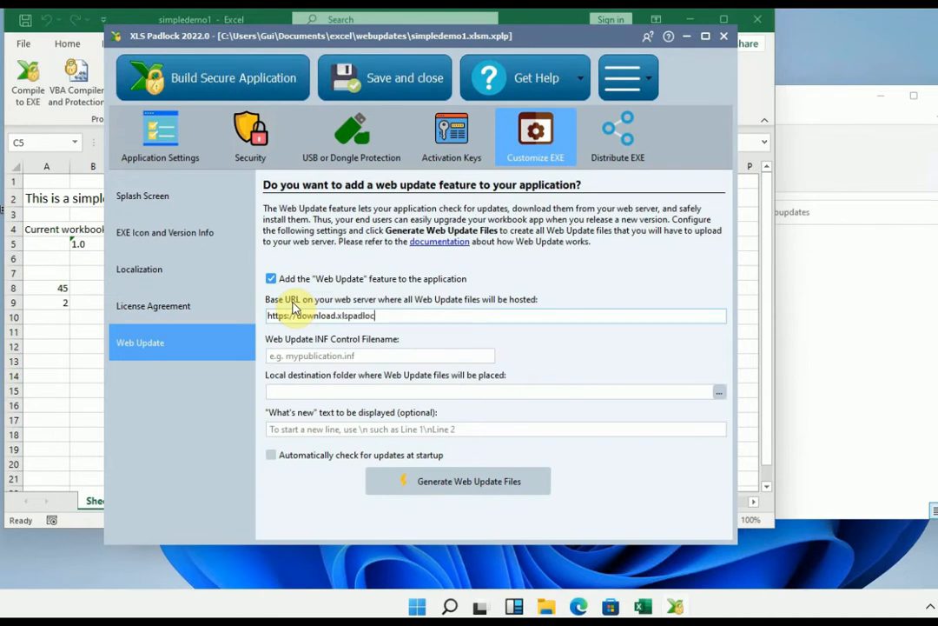
pyautogui.write('k.com/')
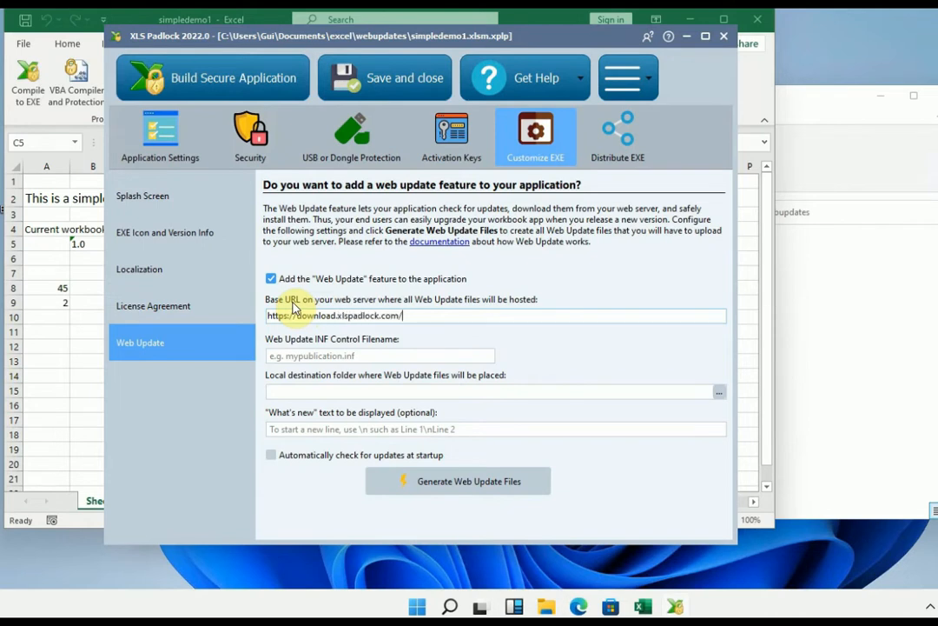
pyautogui.write('testupt/')
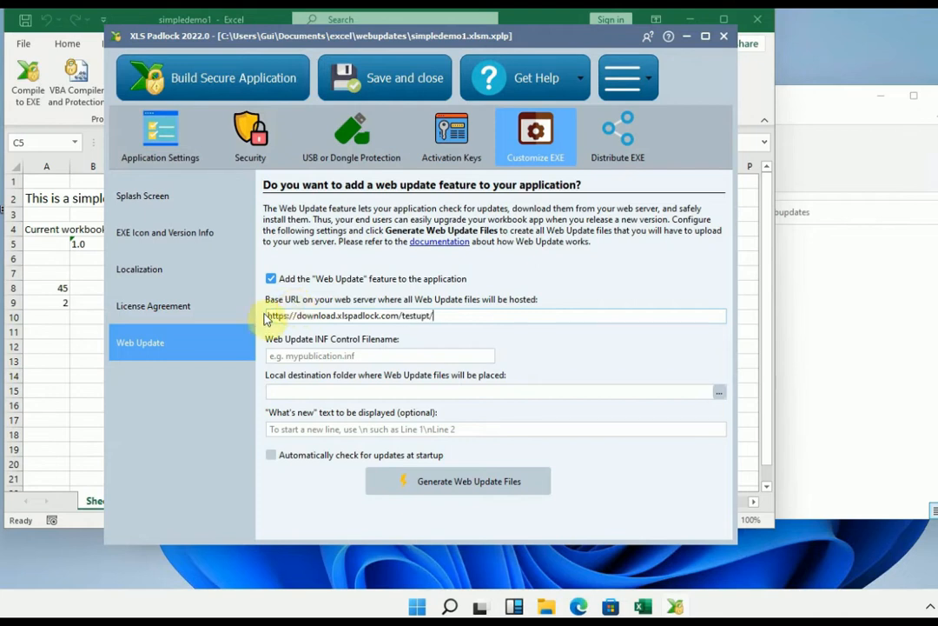
pyautogui.moveTo(313, 339)
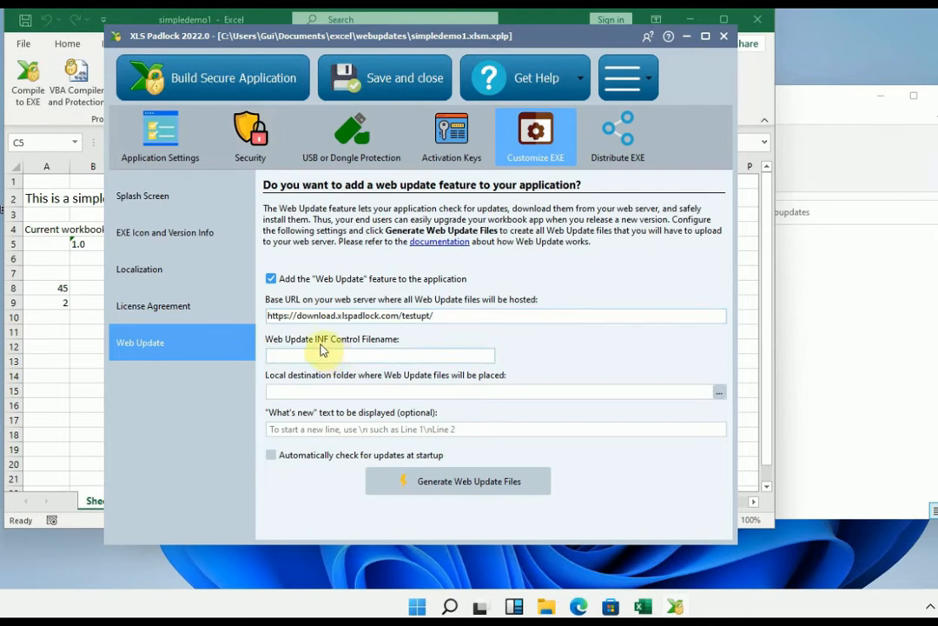
# Step: Set the Web Update INF control filename to myapplication.inf
pyautogui.click(379, 354)
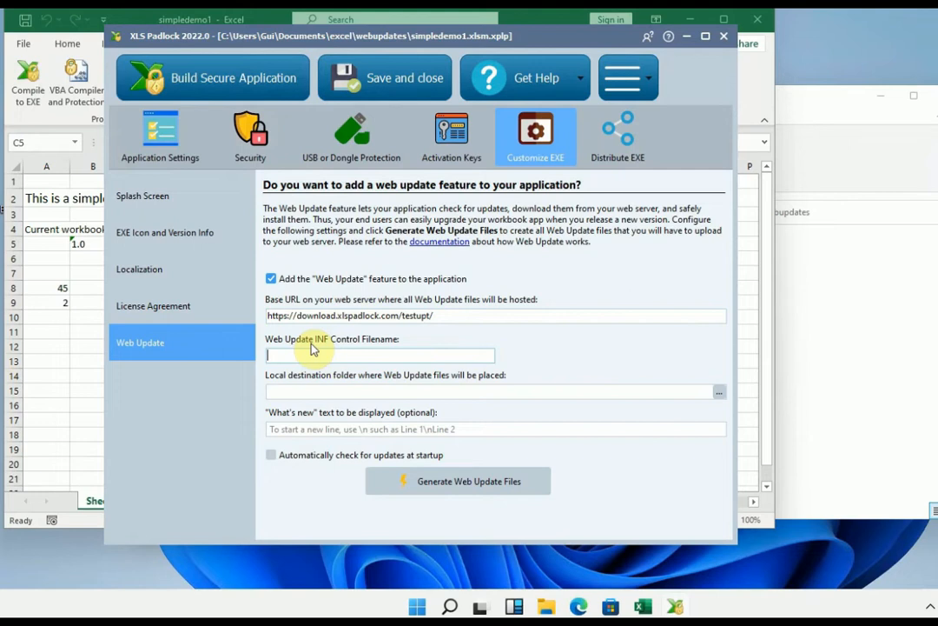
pyautogui.write('myapplication.inf')
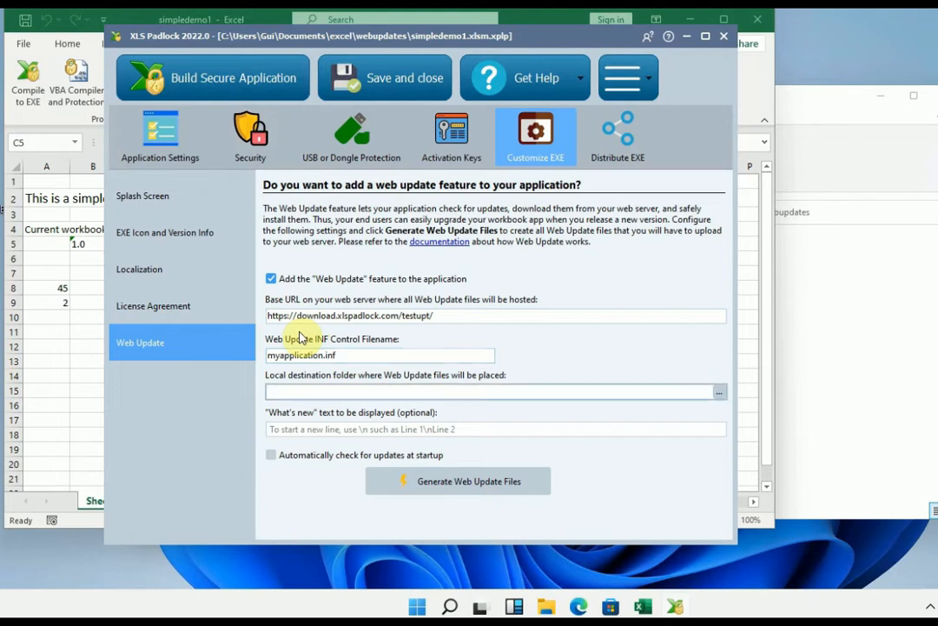
# Step: Browse for the local destination folder Documents\excel\webupdates\webupt
pyautogui.click(490, 391)
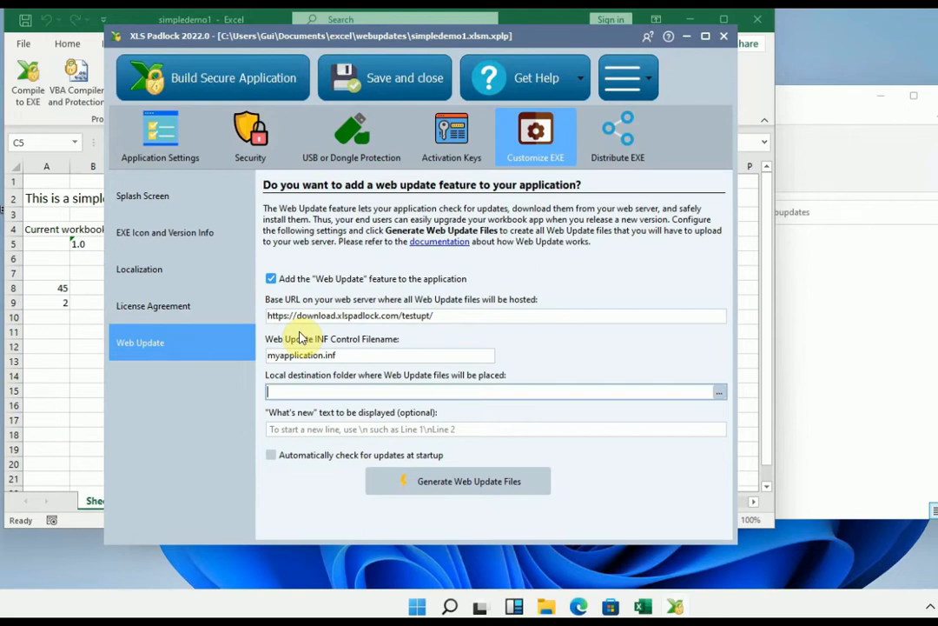
pyautogui.moveTo(582, 329)
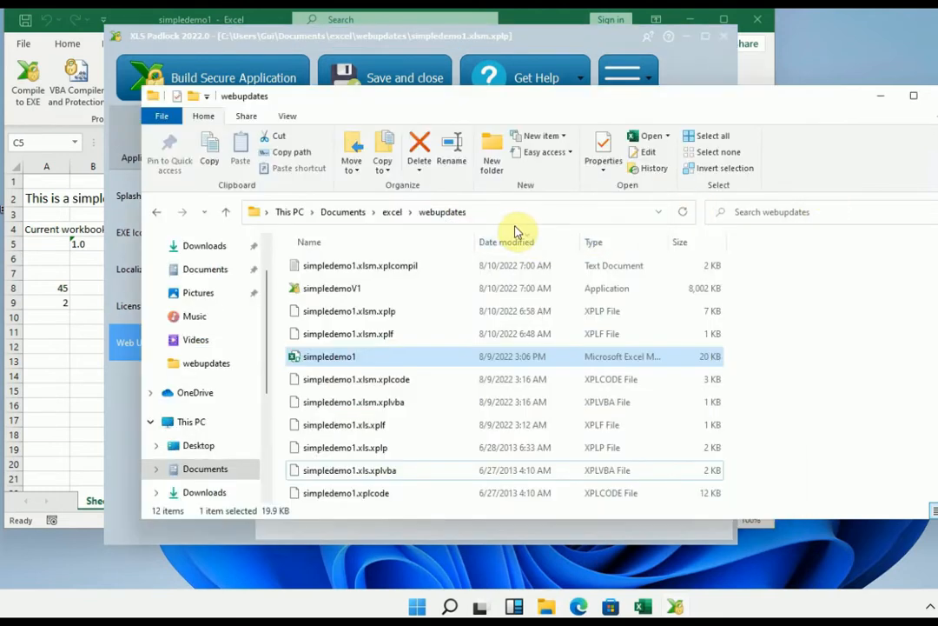
pyautogui.moveTo(492, 153)
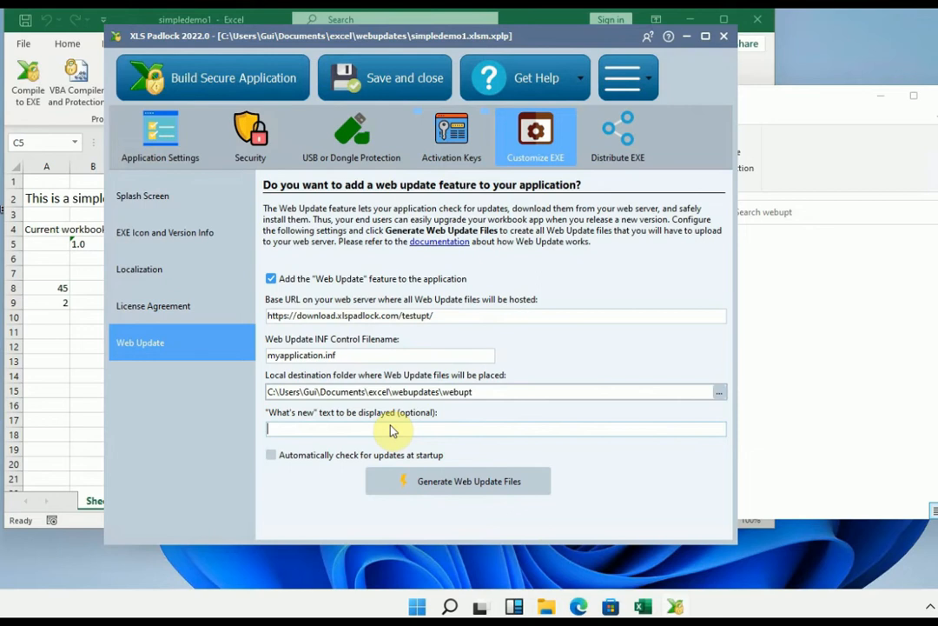
# Step: Set the what's-new text to 'A great new update' and generate the Web Update files
pyautogui.write('A great')
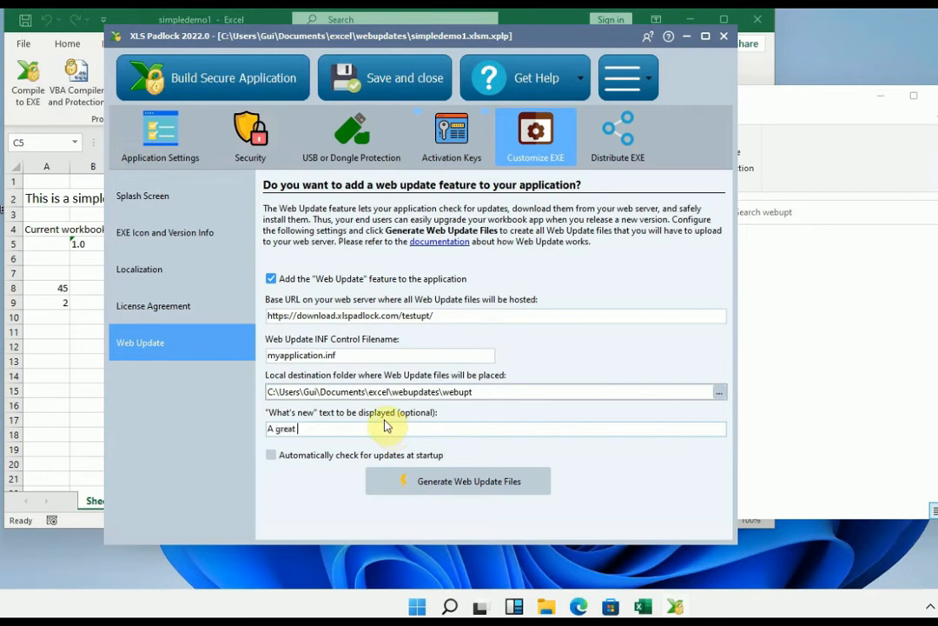
pyautogui.write('new update')
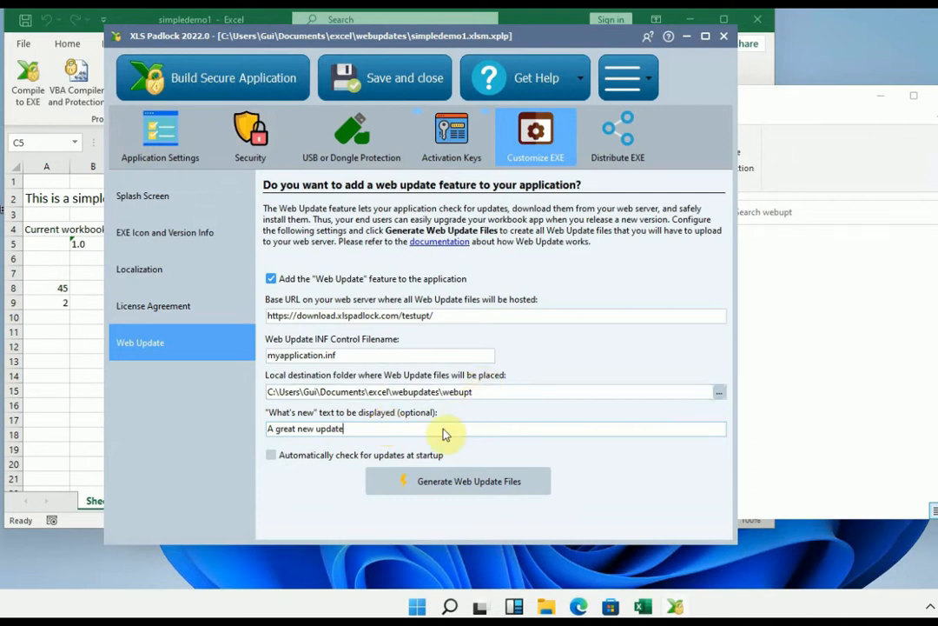
pyautogui.moveTo(451, 451)
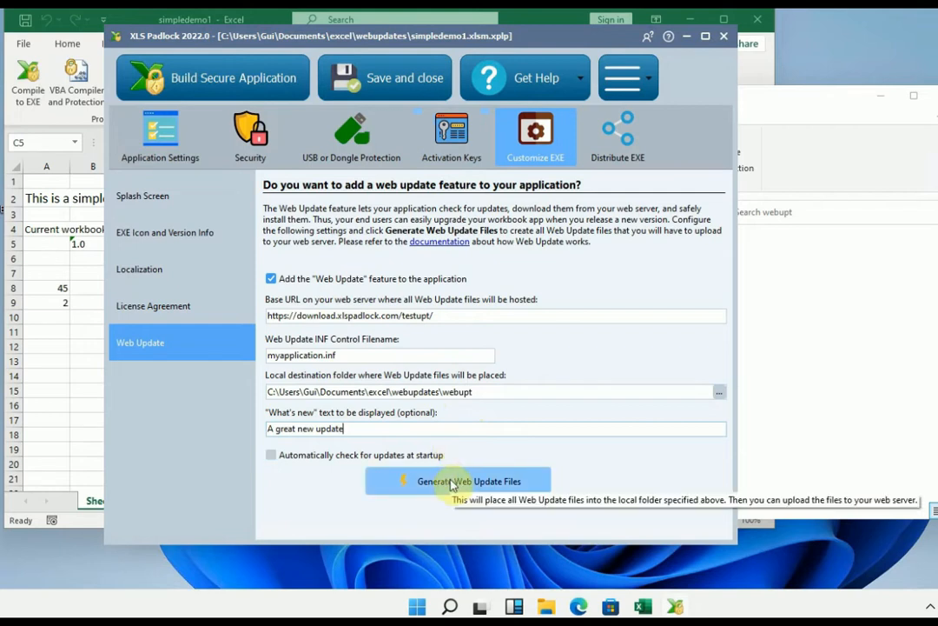
pyautogui.click(459, 479)
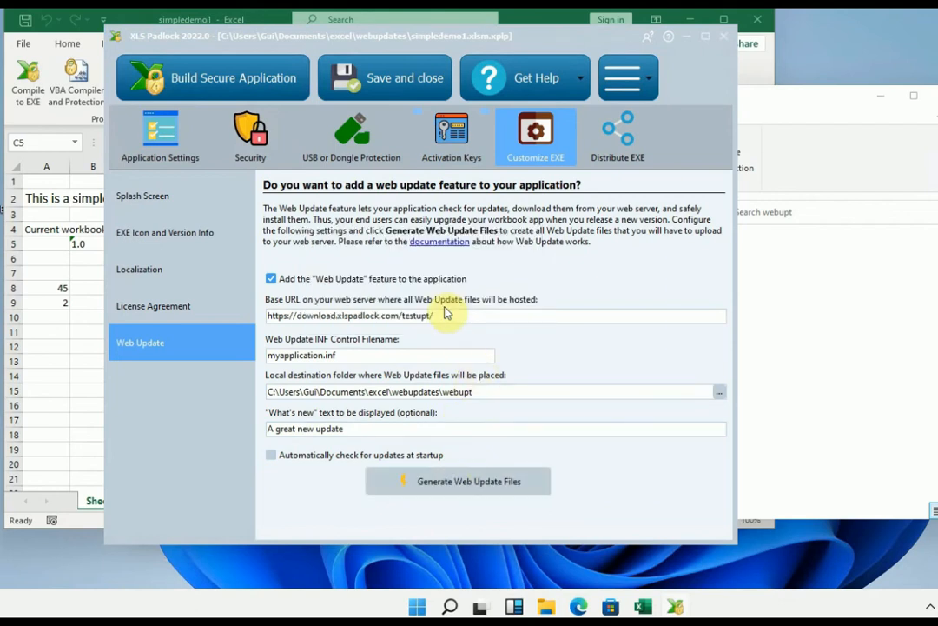
# Step: From the success dialog, show the webupt folder with the generated myapplication.cab and .inf files
pyautogui.click(459, 479)
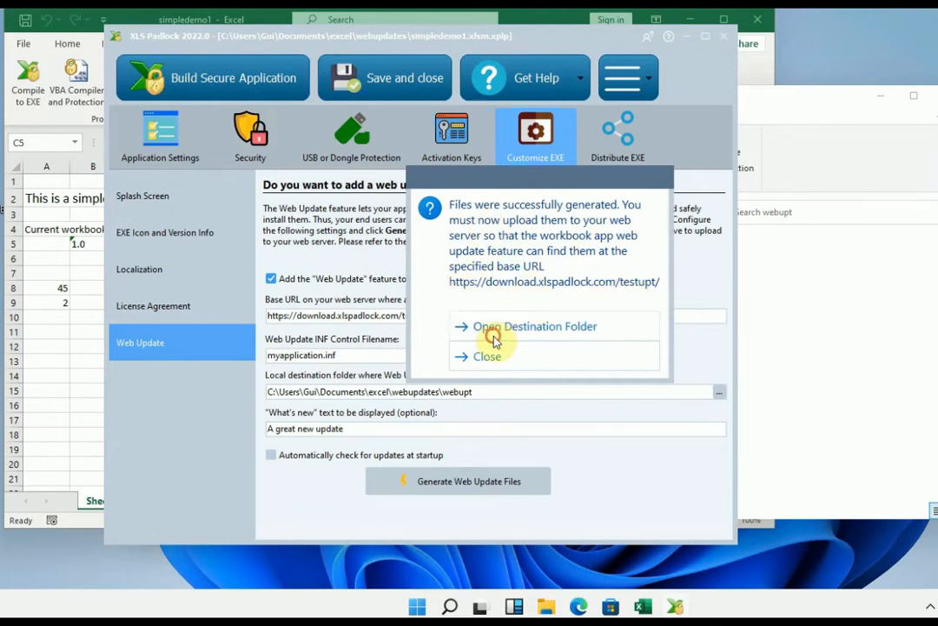
pyautogui.click(535, 327)
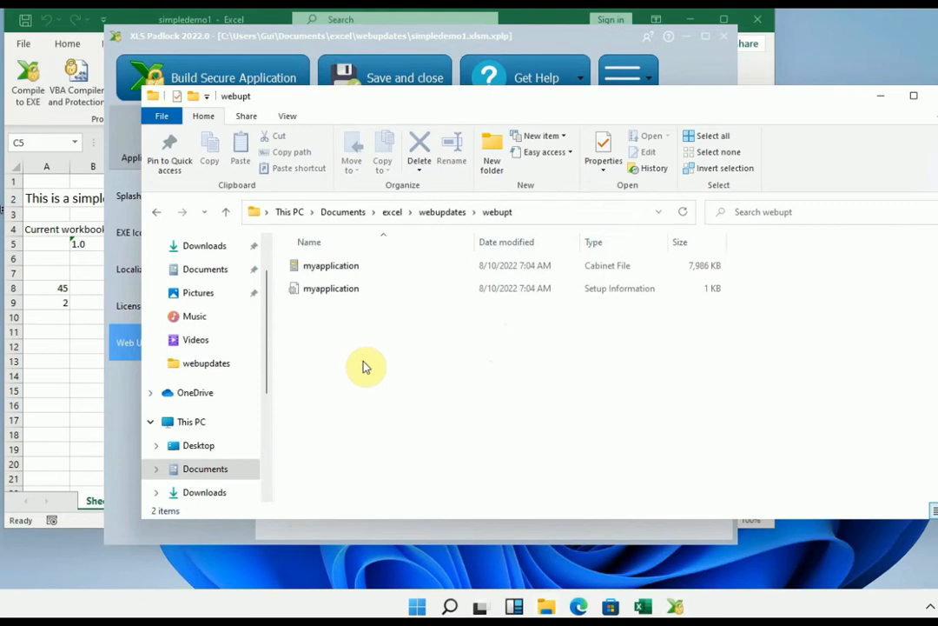
pyautogui.moveTo(356, 312)
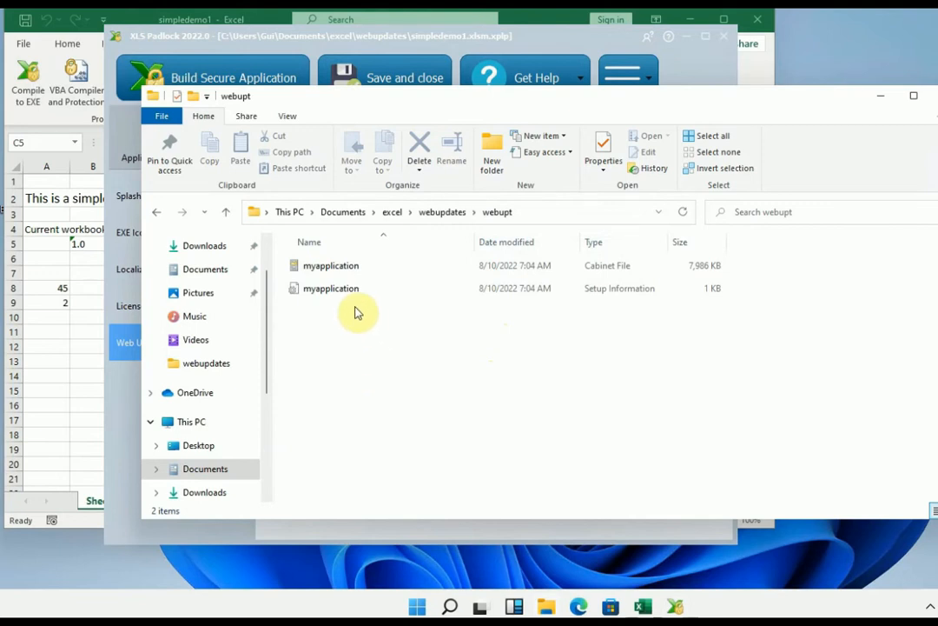
# Step: Read the myapplication.inf update information file in Notepad and close it
pyautogui.click(330, 288)
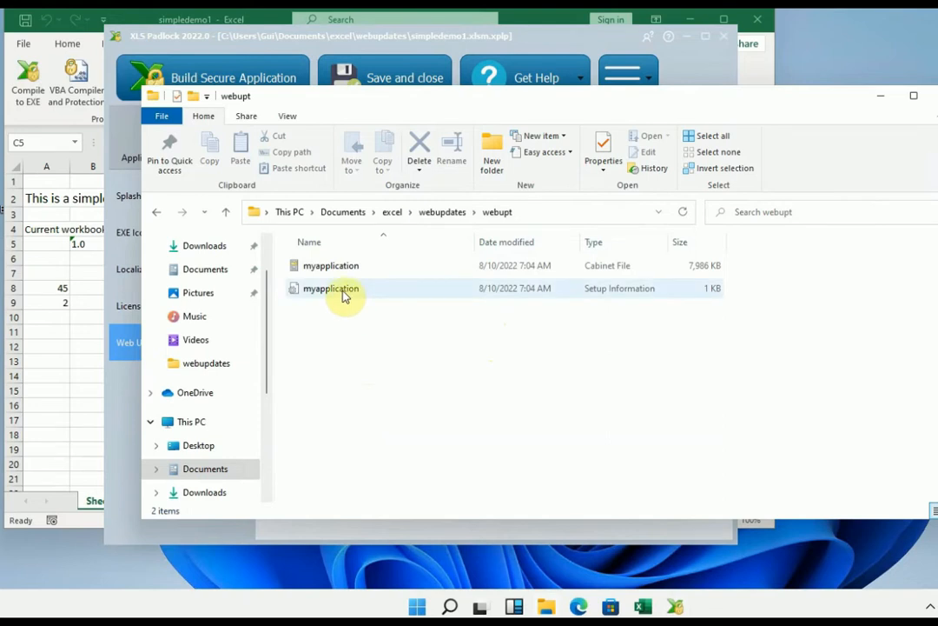
pyautogui.click(330, 289)
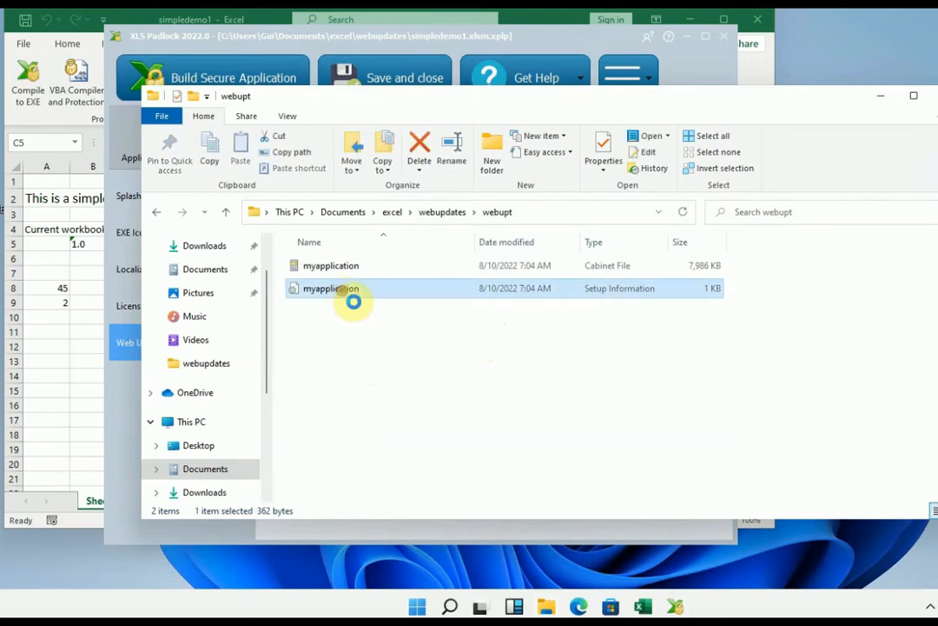
pyautogui.doubleClick(330, 289)
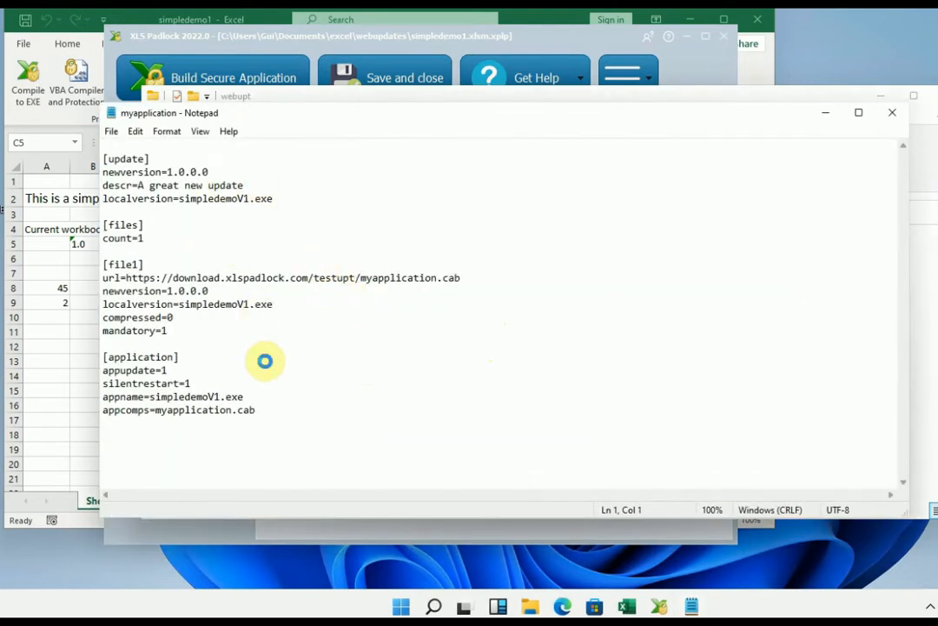
pyautogui.moveTo(675, 198)
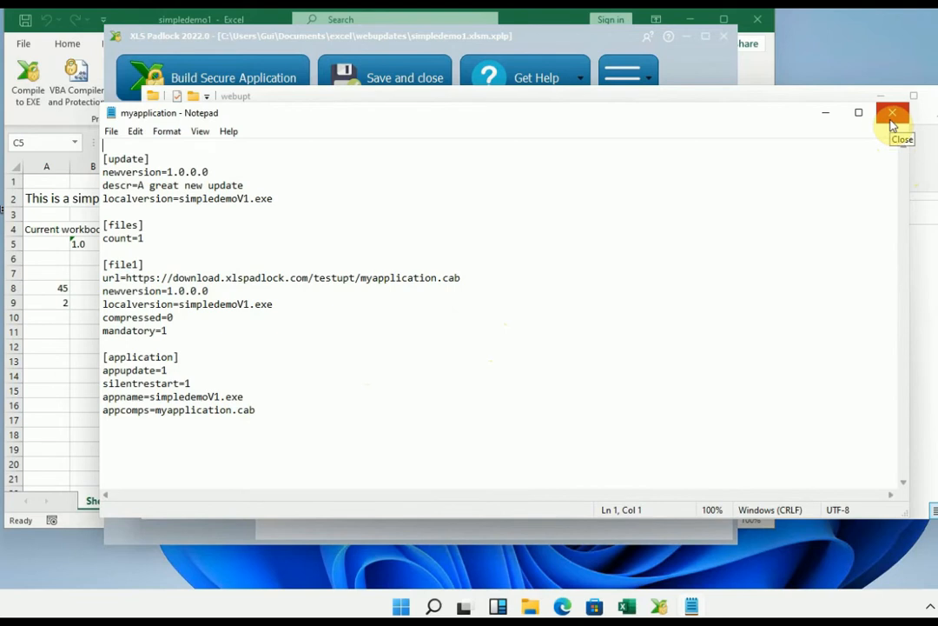
pyautogui.click(893, 111)
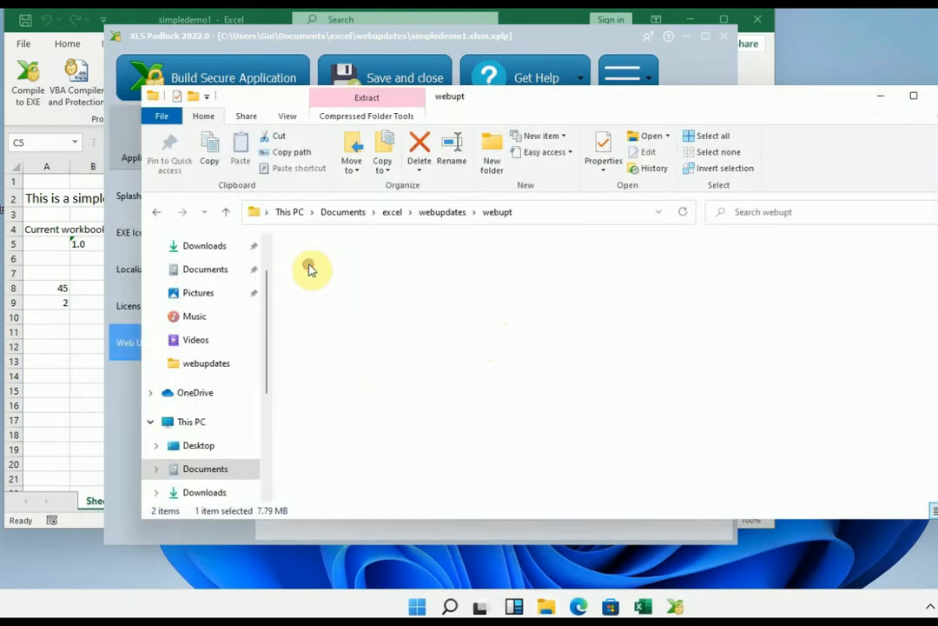
pyautogui.doubleClick(309, 269)
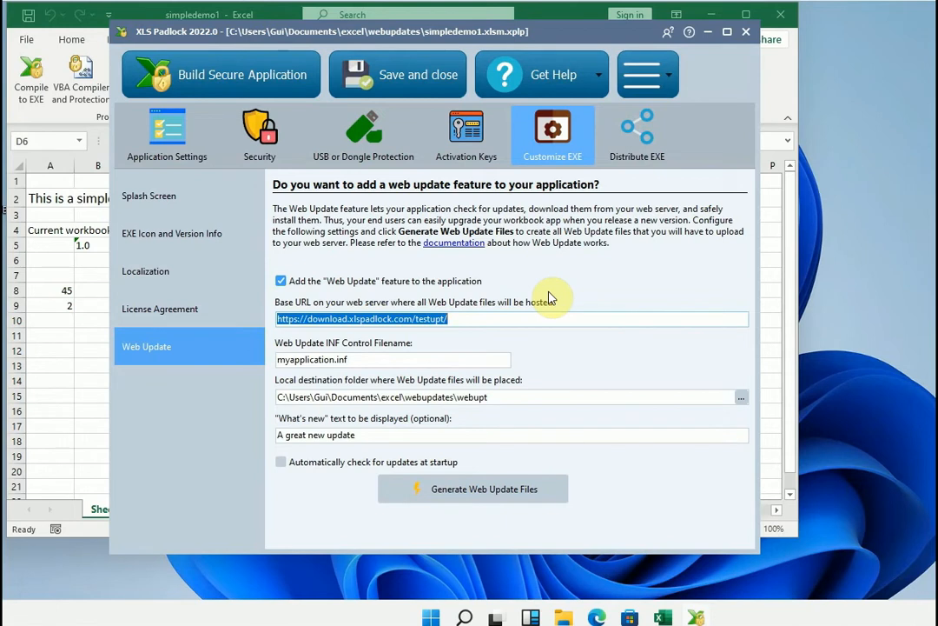
pyautogui.moveTo(560, 274)
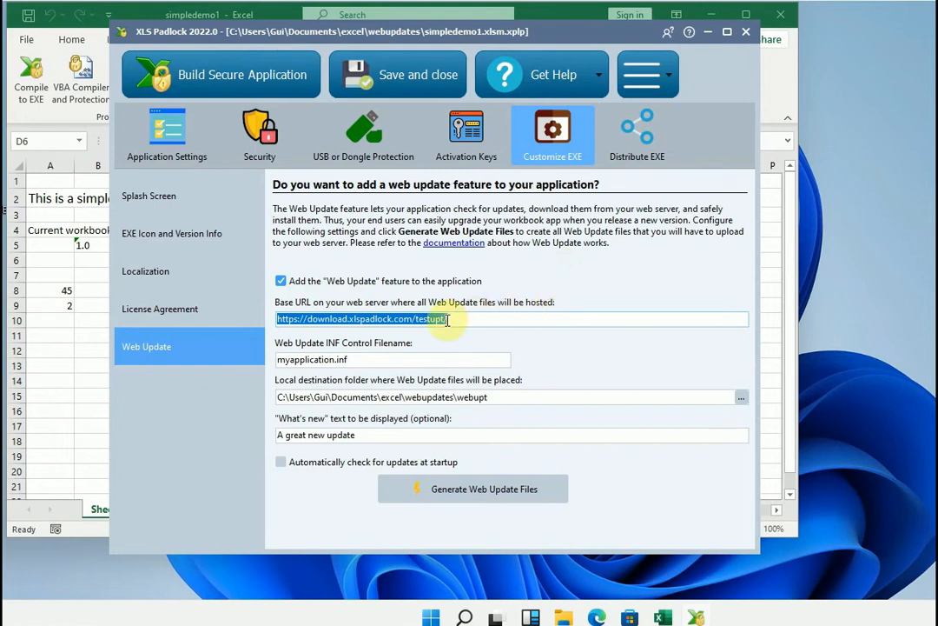
# Step: Copy the base URL text from the Web Update settings via the right-click menu
pyautogui.rightClick(434, 320)
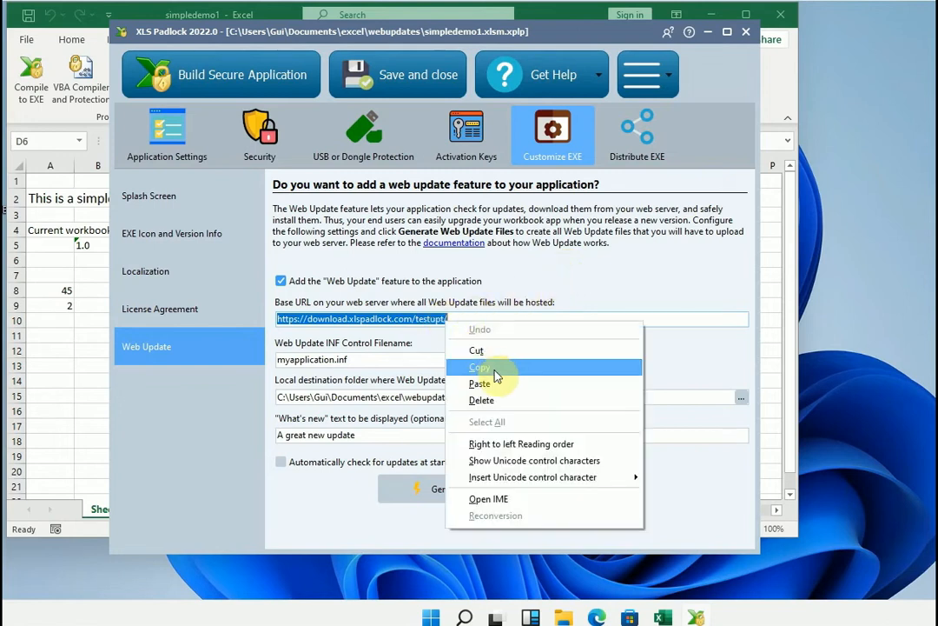
pyautogui.click(480, 365)
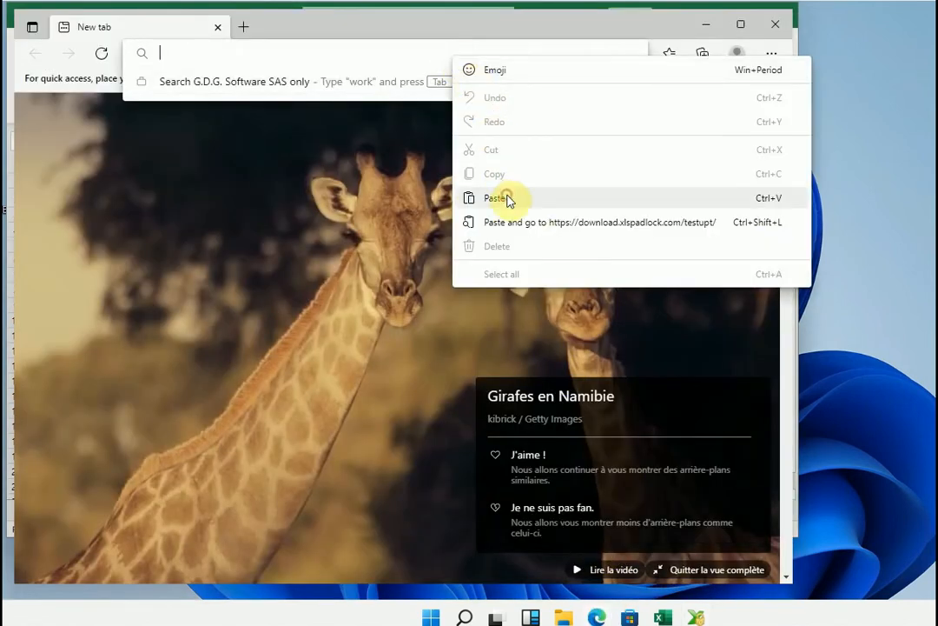
# Step: Paste the base URL into Edge's address bar and go to the hosted myapplication.inf
pyautogui.click(497, 198)
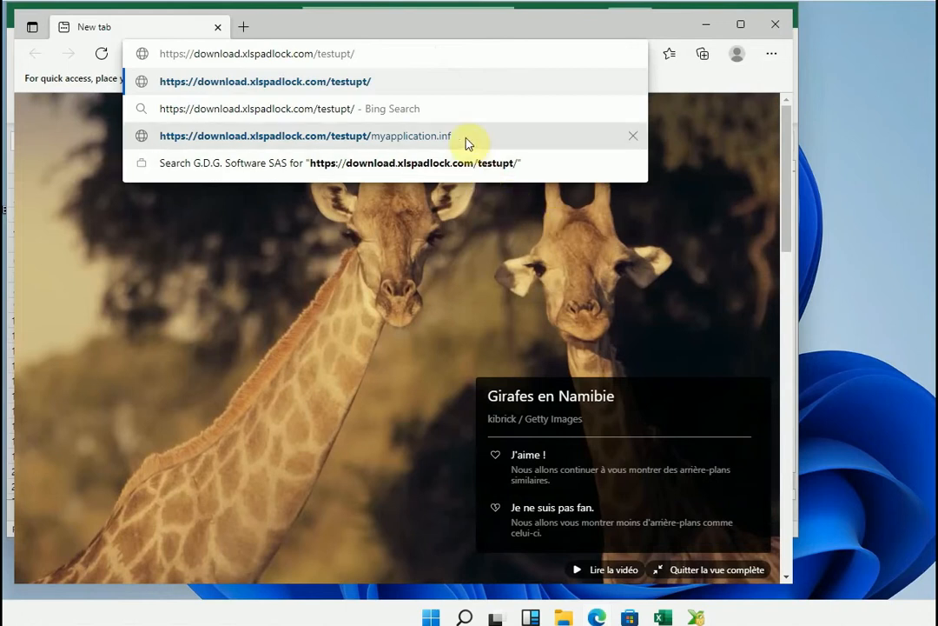
pyautogui.click(310, 135)
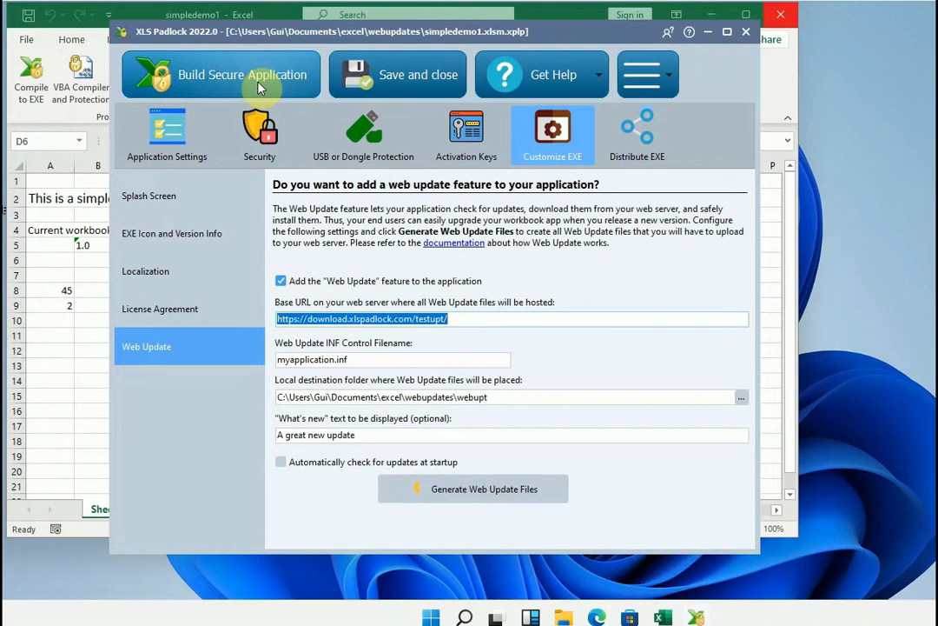
# Step: Build and run the EXE, check for updates (no new version found), then quit it
pyautogui.click(243, 73)
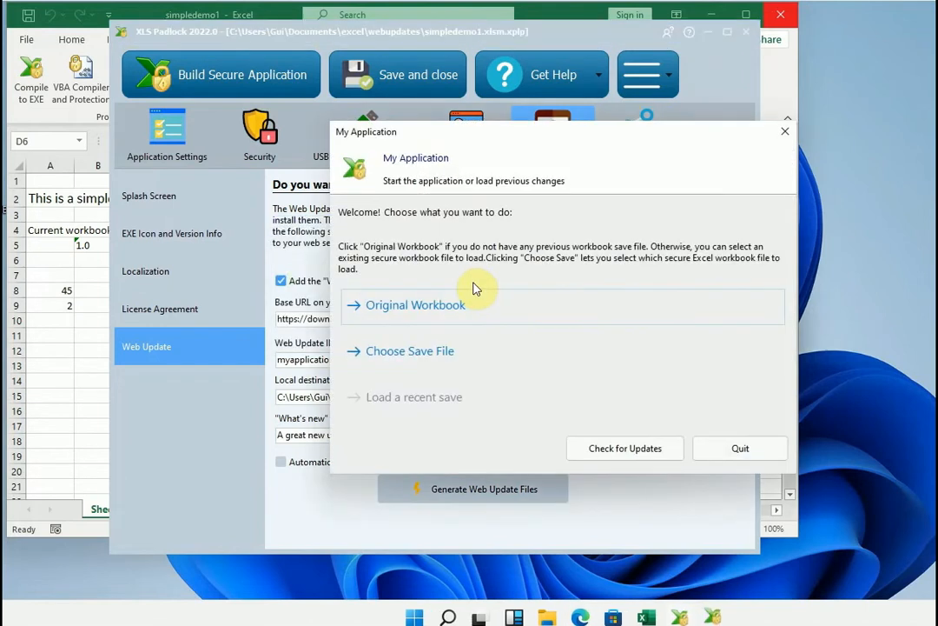
pyautogui.moveTo(556, 398)
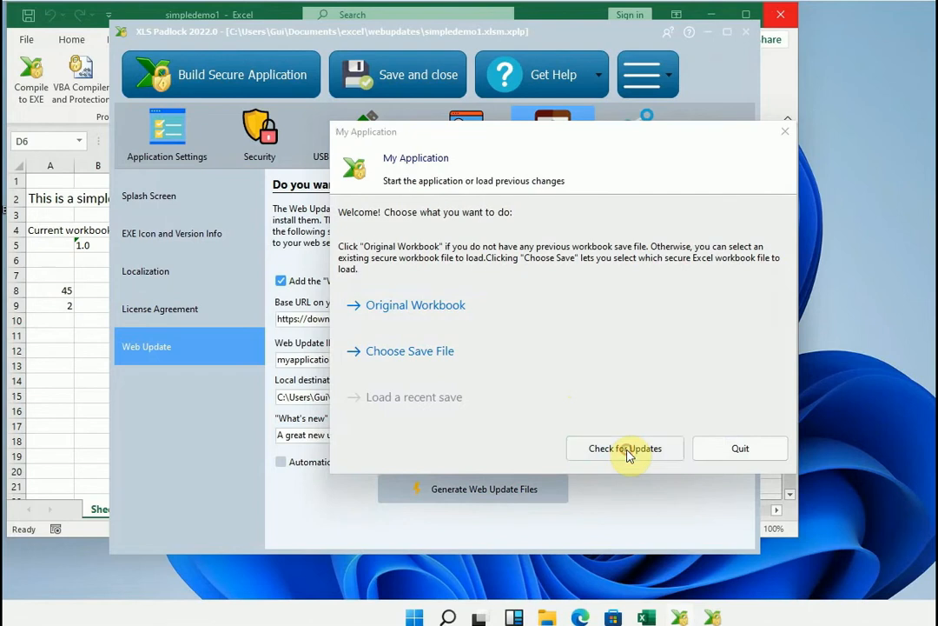
pyautogui.click(626, 449)
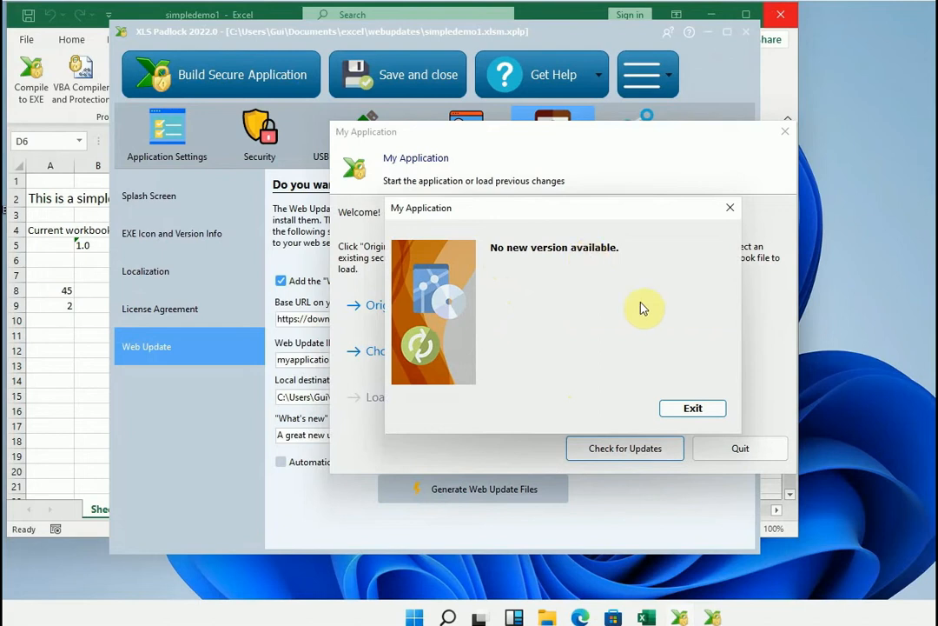
pyautogui.click(692, 407)
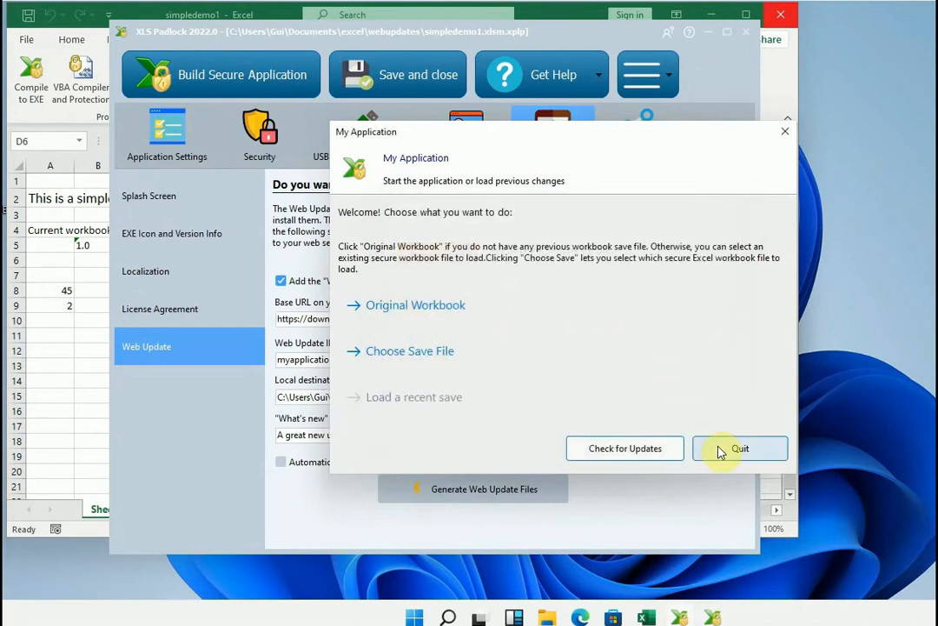
pyautogui.click(740, 449)
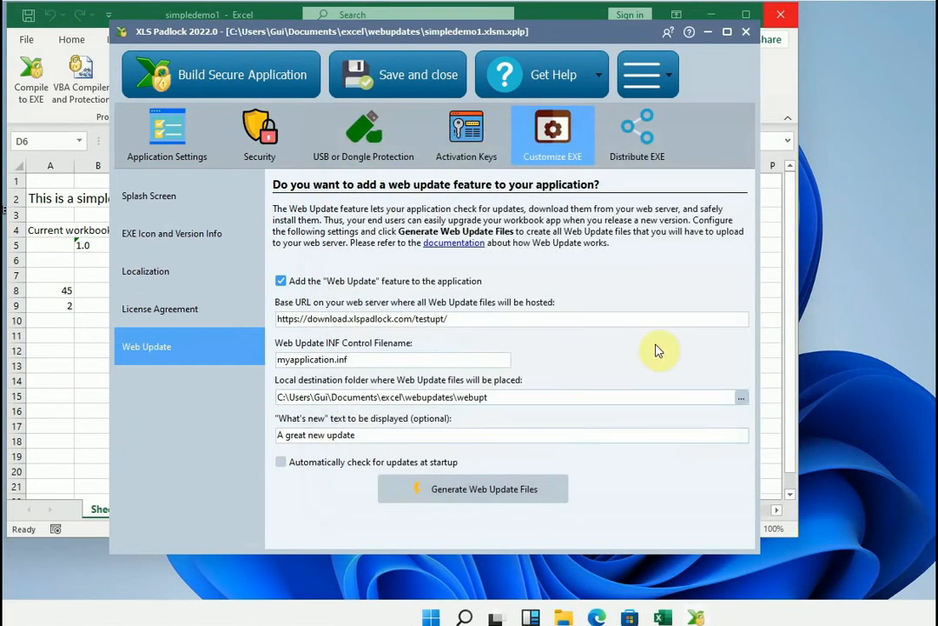
# Step: Back in Excel, enter 2 in cell B5 so the workbook version reads 2.0
pyautogui.click(746, 31)
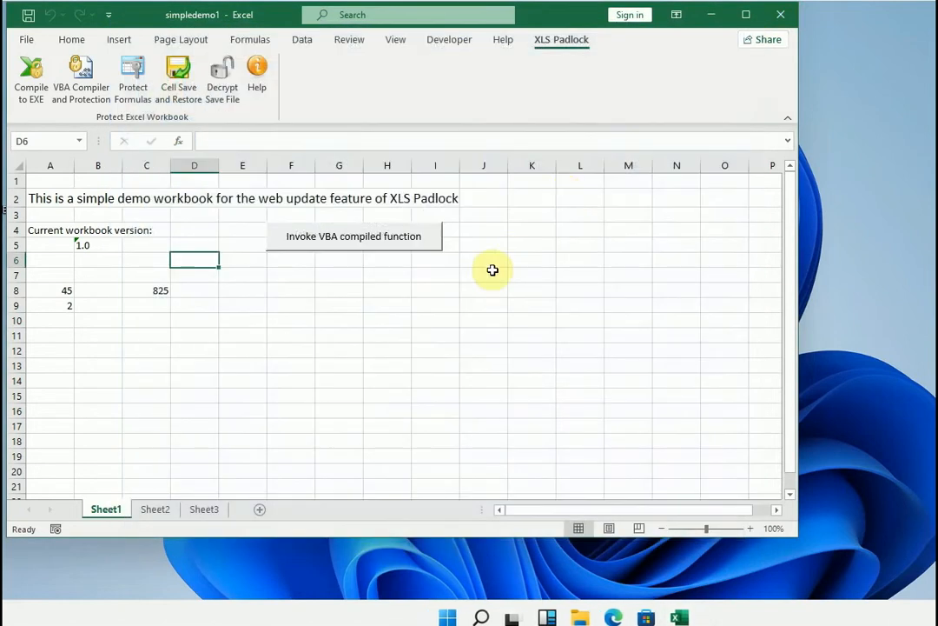
pyautogui.moveTo(290, 179)
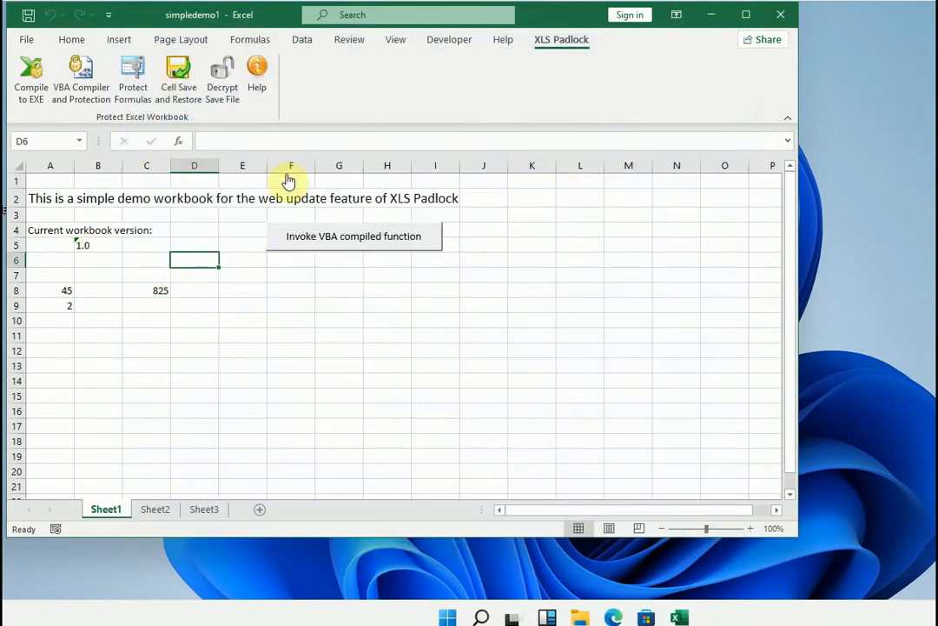
pyautogui.moveTo(136, 297)
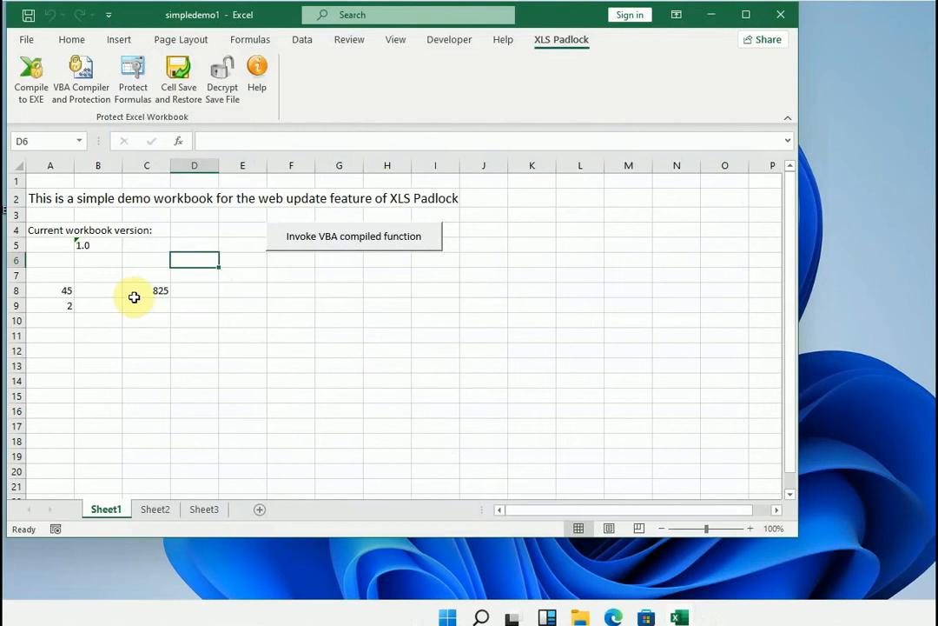
pyautogui.moveTo(108, 246)
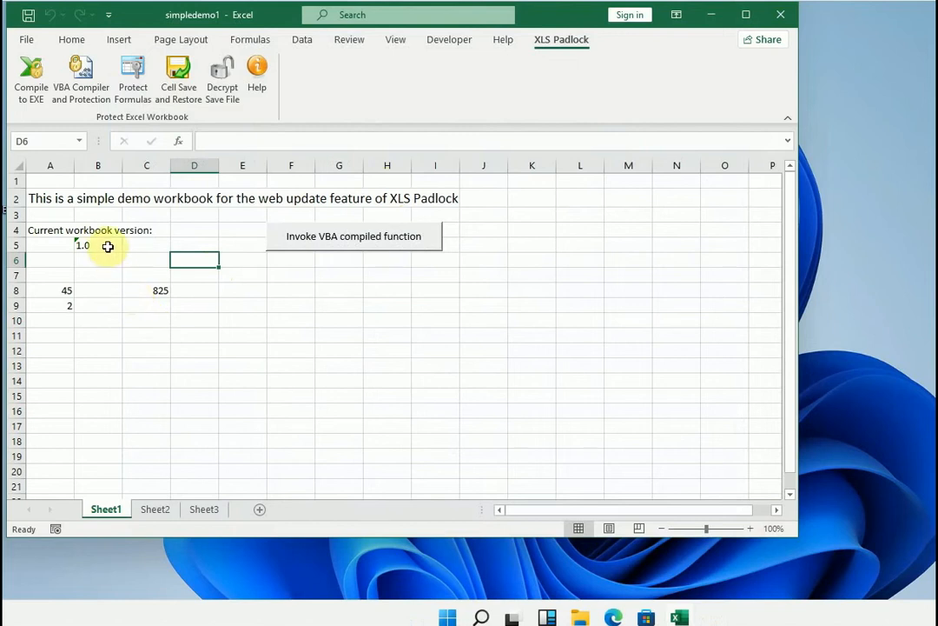
pyautogui.write('2')
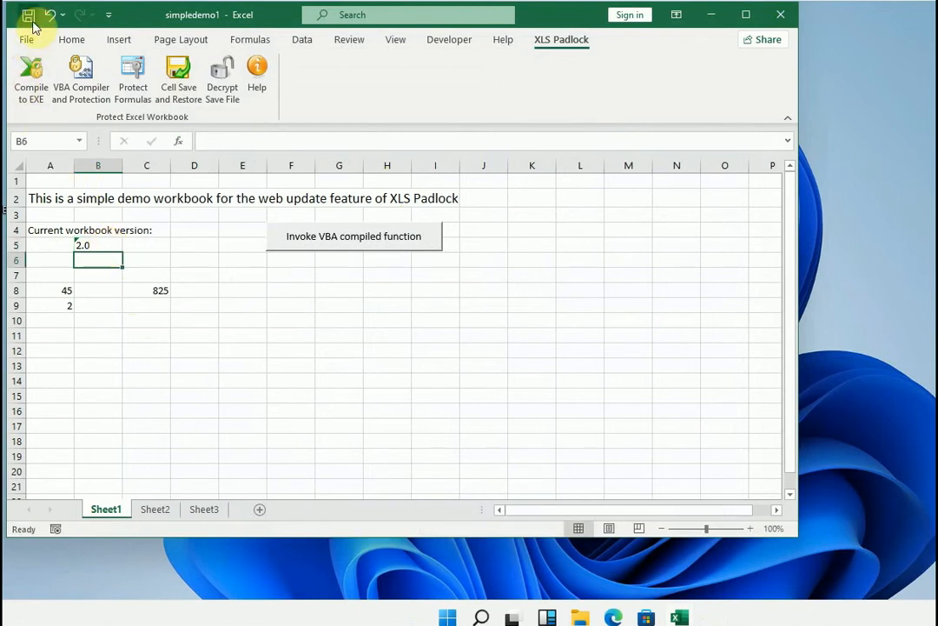
pyautogui.moveTo(31, 78)
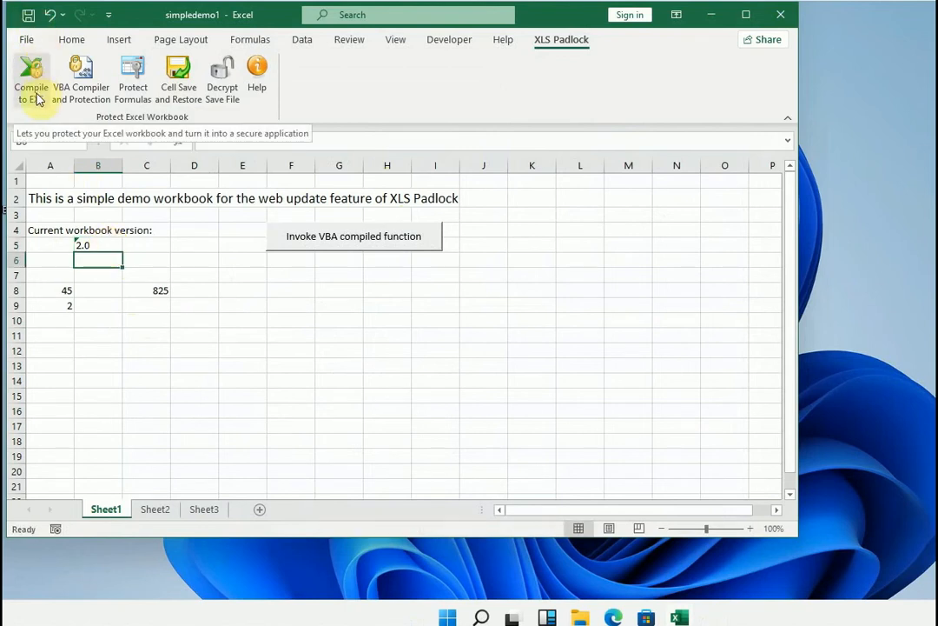
# Step: Reopen Compile to EXE and show the Customize EXE icon and version info settings
pyautogui.click(353, 236)
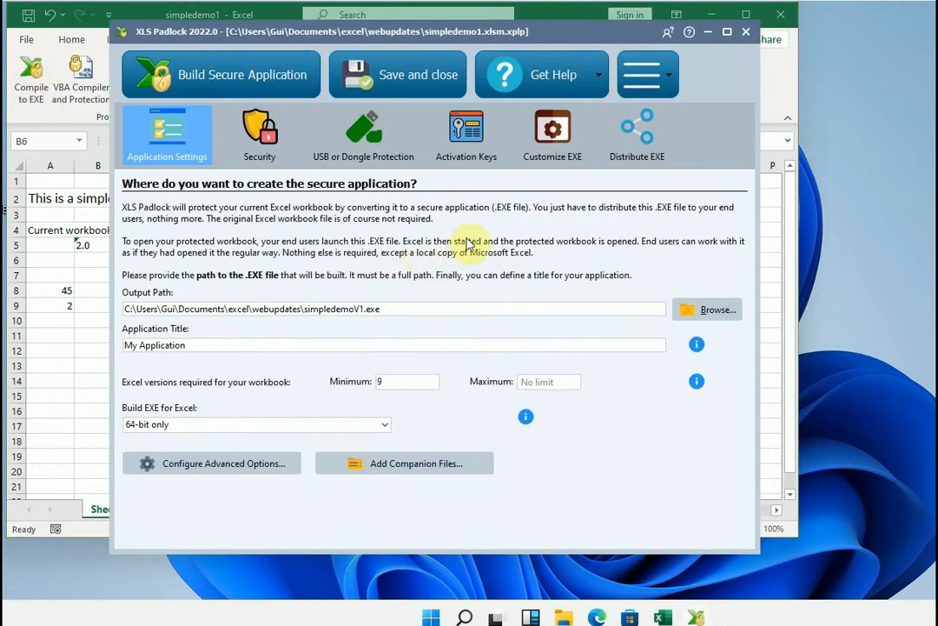
pyautogui.moveTo(513, 224)
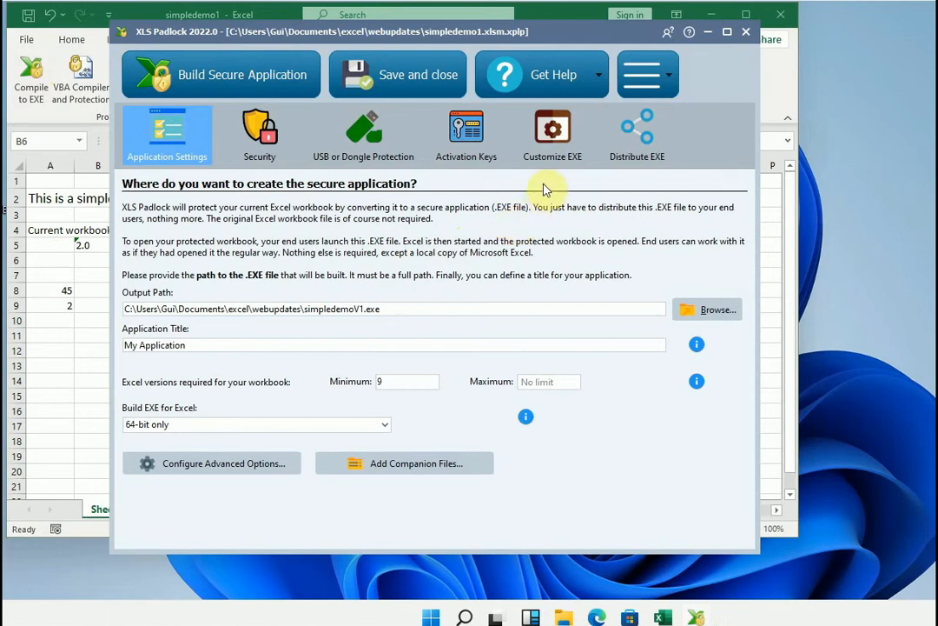
pyautogui.click(553, 135)
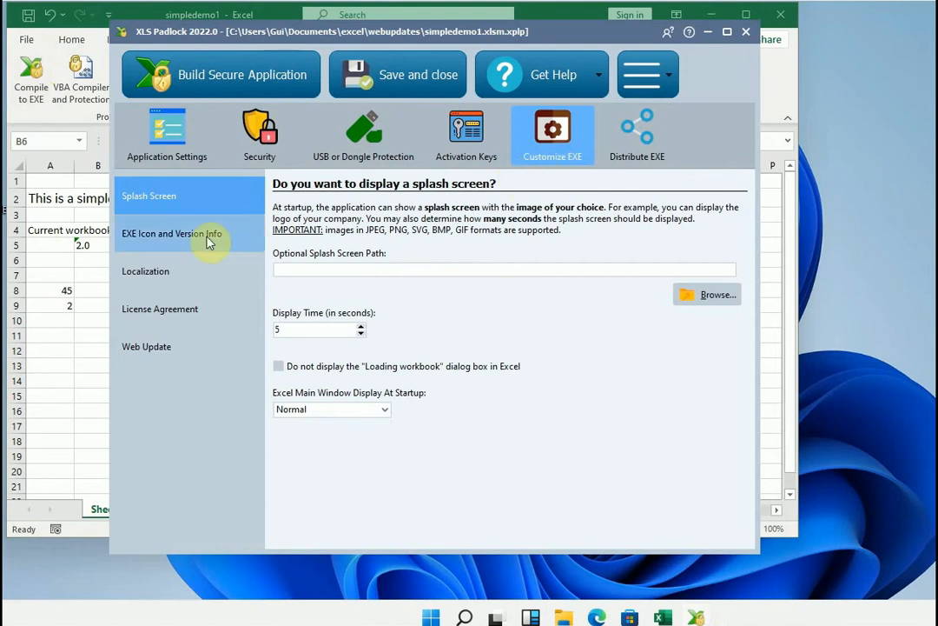
pyautogui.click(172, 233)
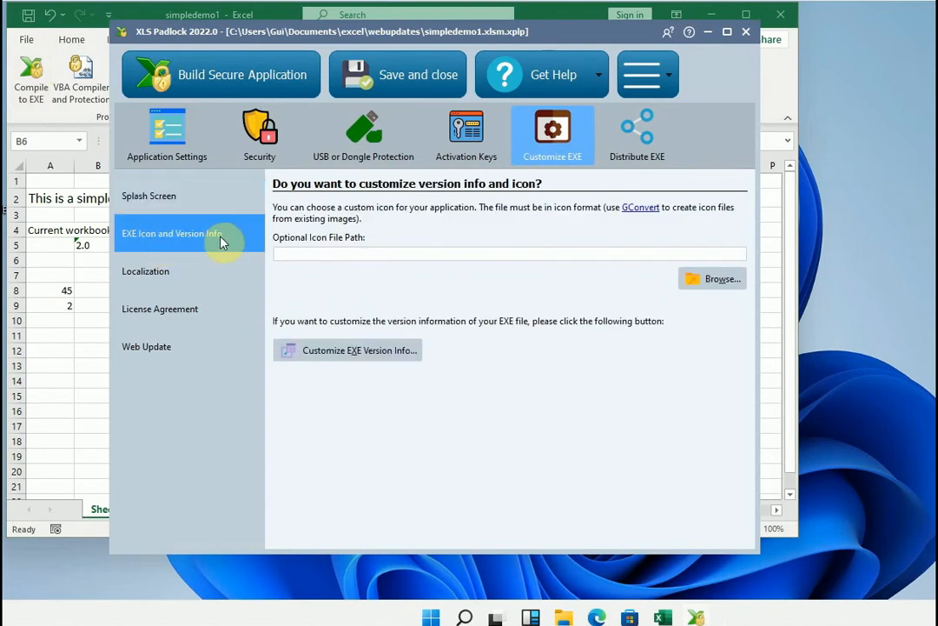
pyautogui.moveTo(309, 293)
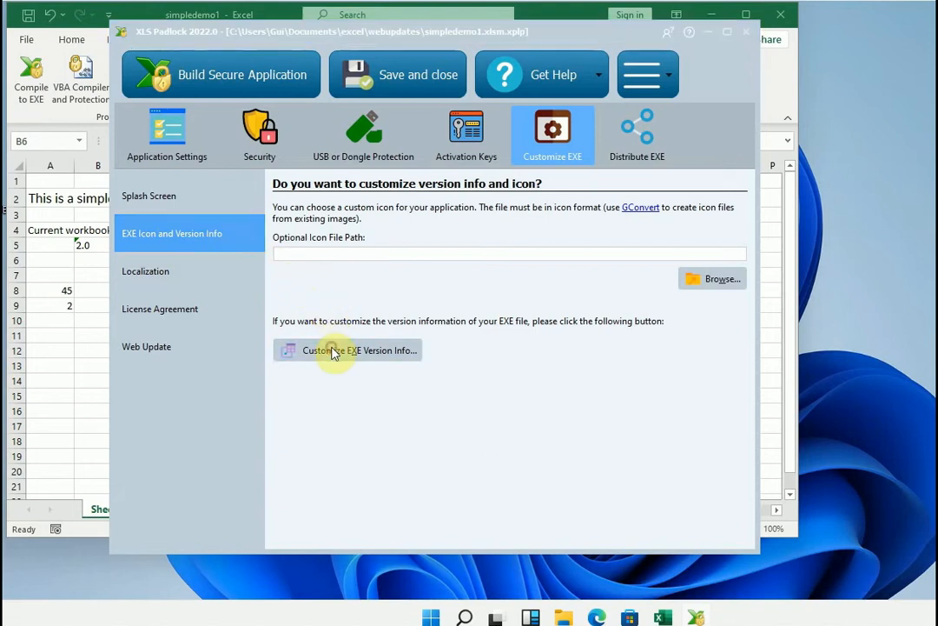
# Step: Set FileVersion and ProductVersion to 2.0.0.0 in the version info editor and close it
pyautogui.click(351, 350)
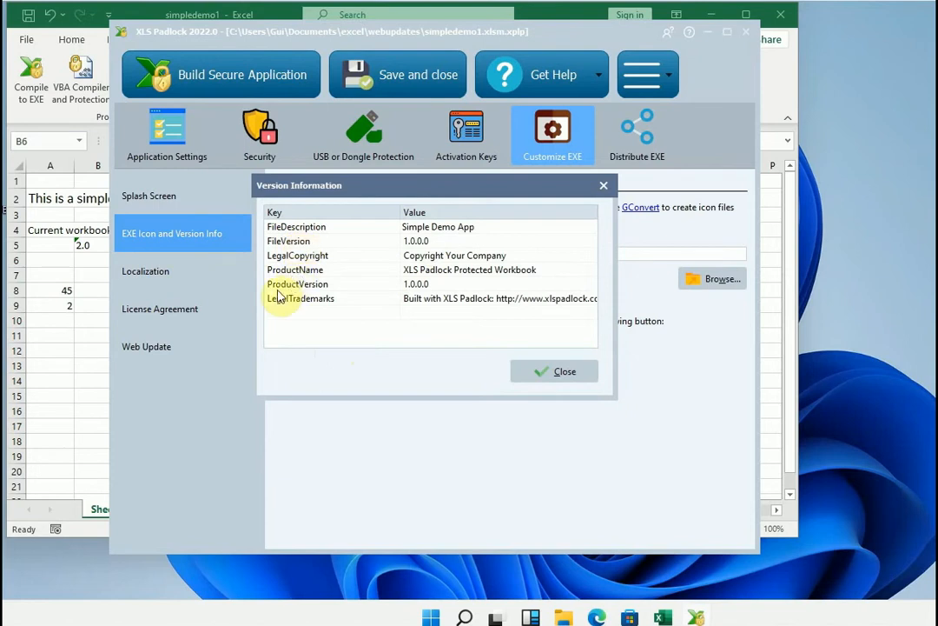
pyautogui.moveTo(309, 292)
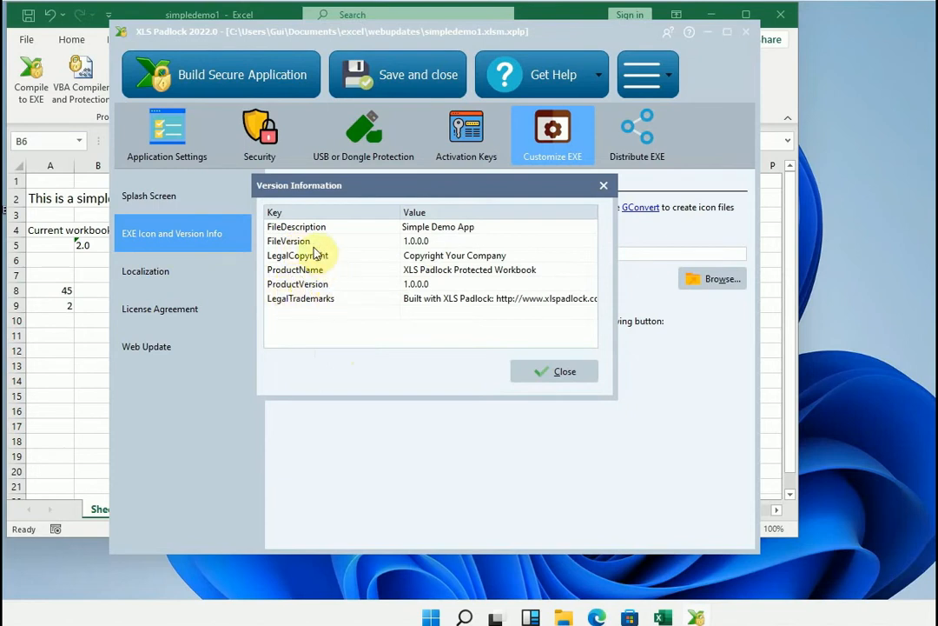
pyautogui.moveTo(385, 247)
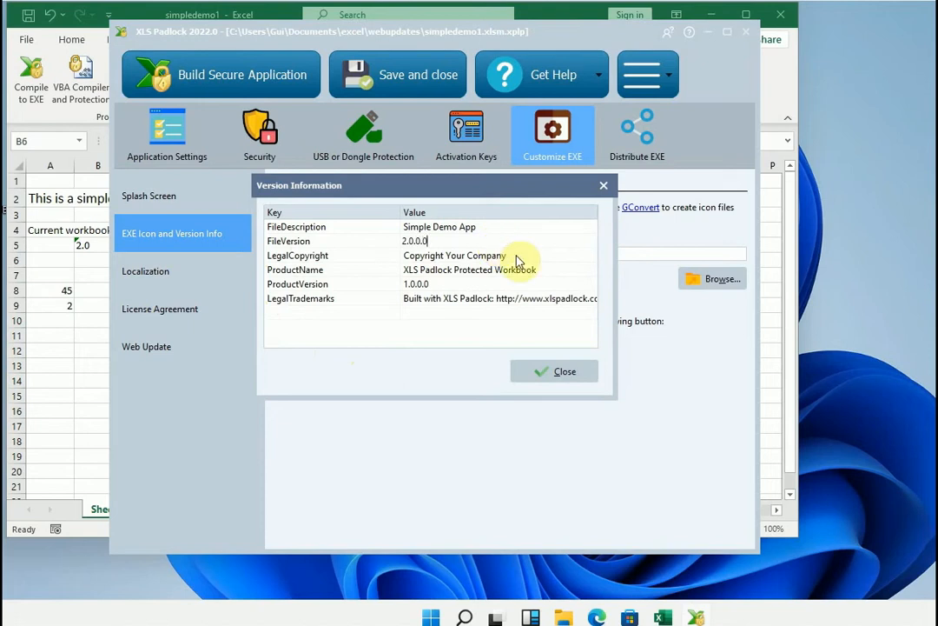
pyautogui.write('2.0')
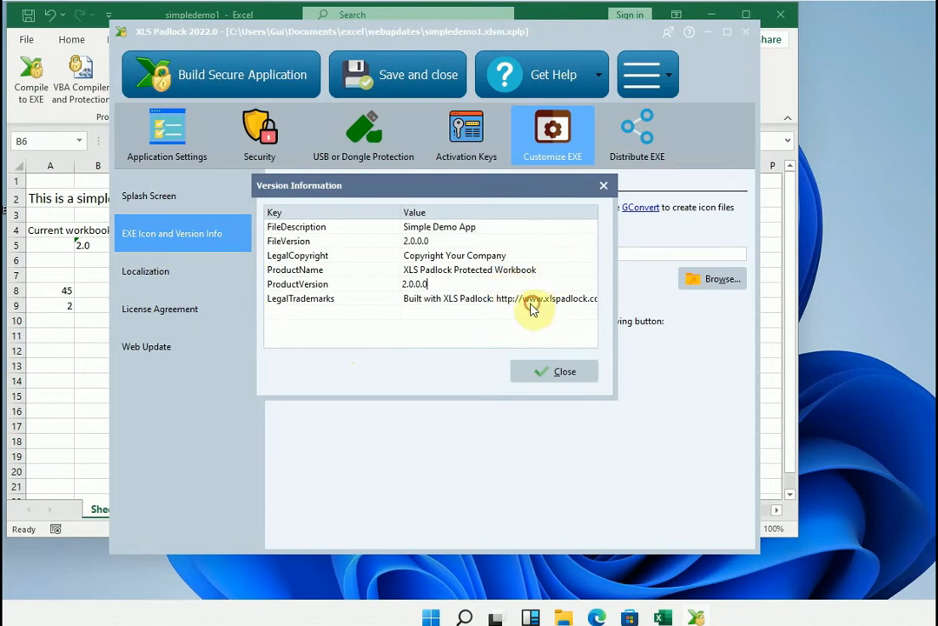
pyautogui.click(554, 371)
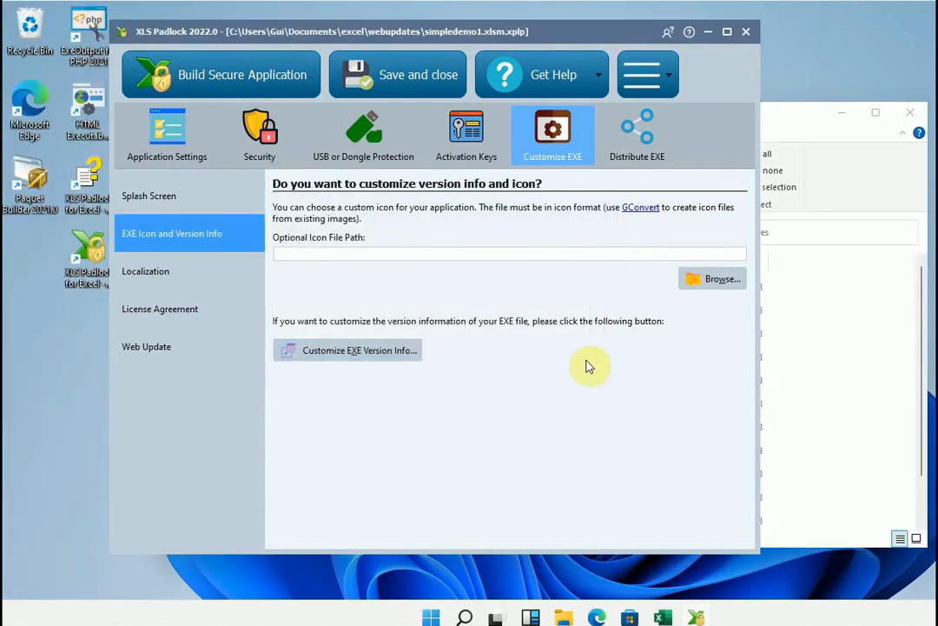
pyautogui.moveTo(581, 363)
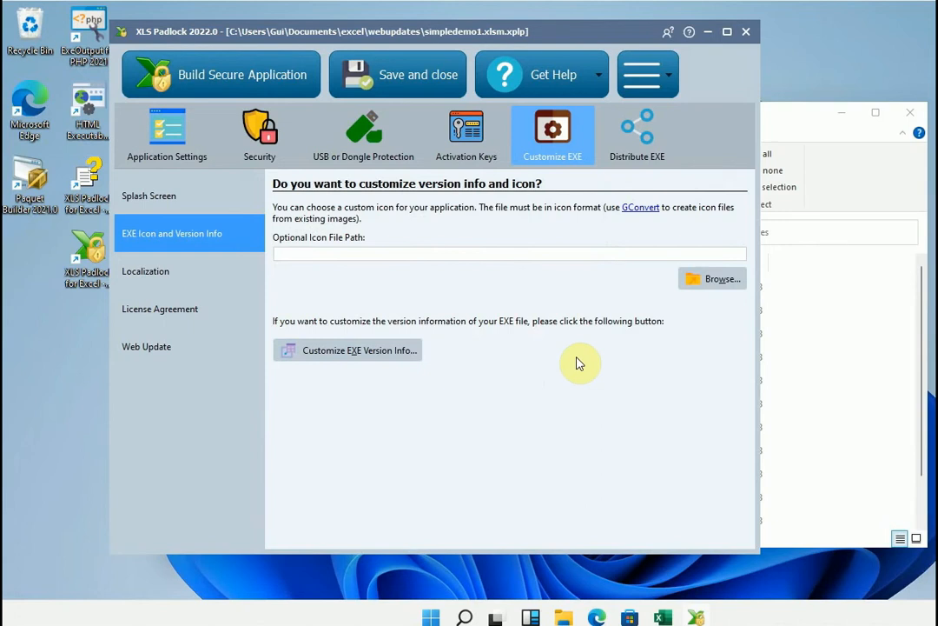
pyautogui.moveTo(584, 362)
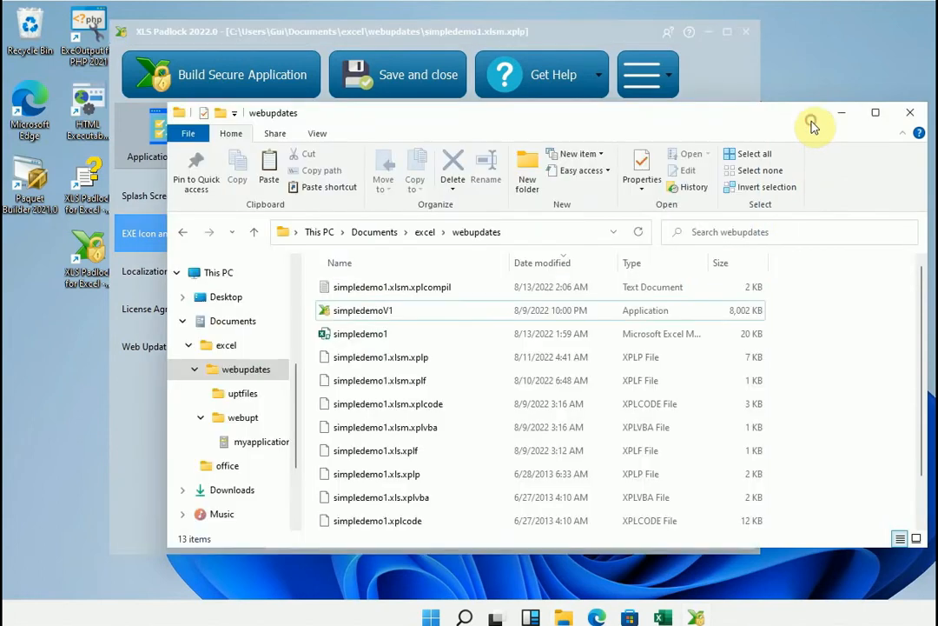
# Step: Copy simpledemo1V1.exe into Documents\excel\test and return to the XLS Padlock project
pyautogui.click(362, 309)
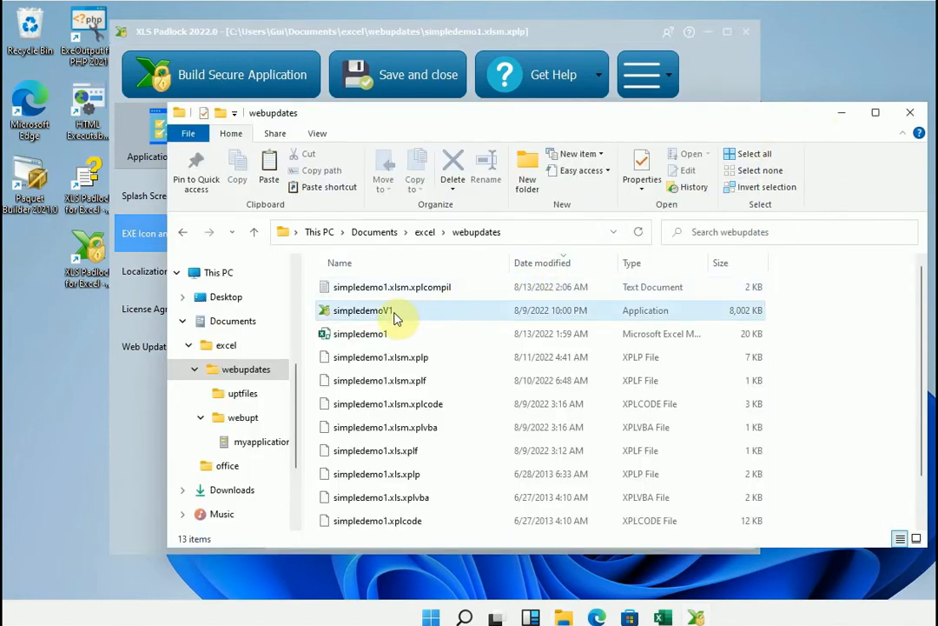
pyautogui.click(363, 309)
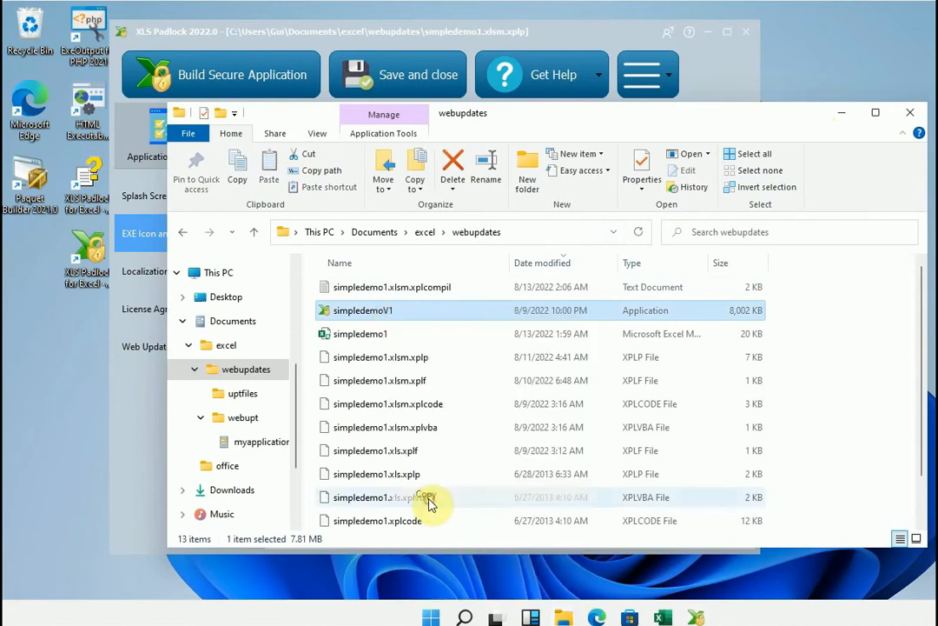
pyautogui.click(226, 344)
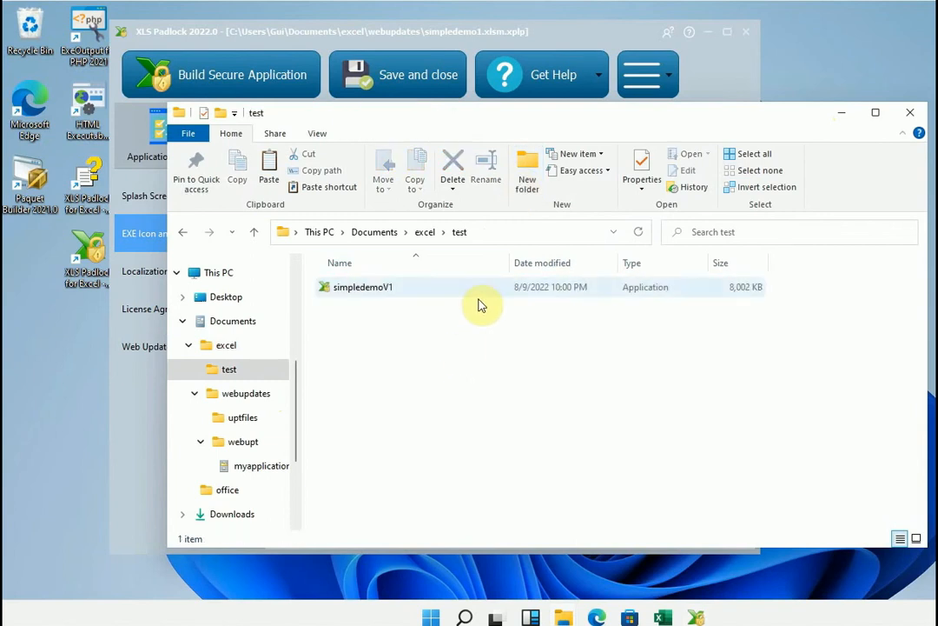
pyautogui.click(552, 130)
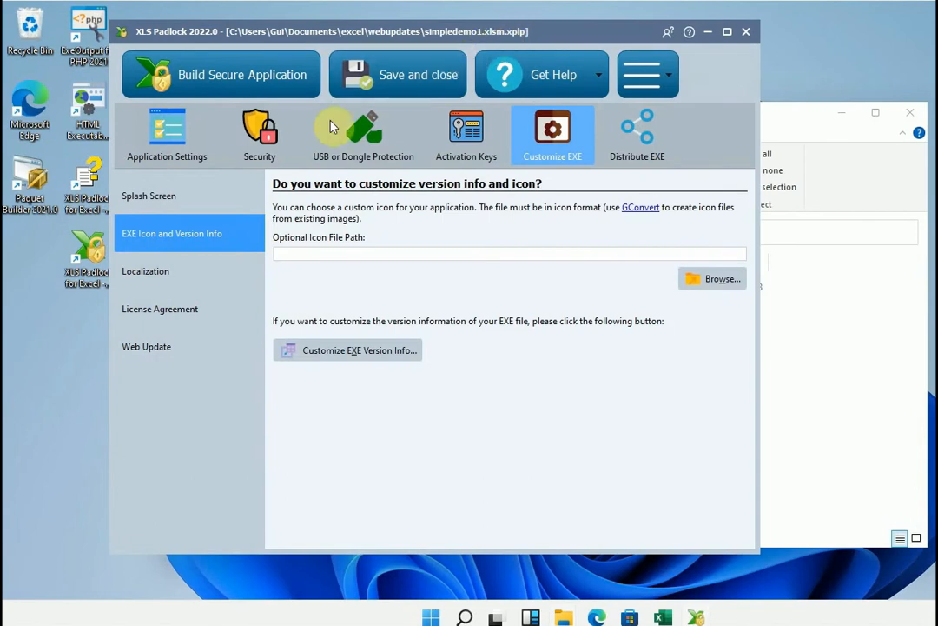
# Step: Build the secure application from Application Settings and dismiss the success message
pyautogui.click(166, 136)
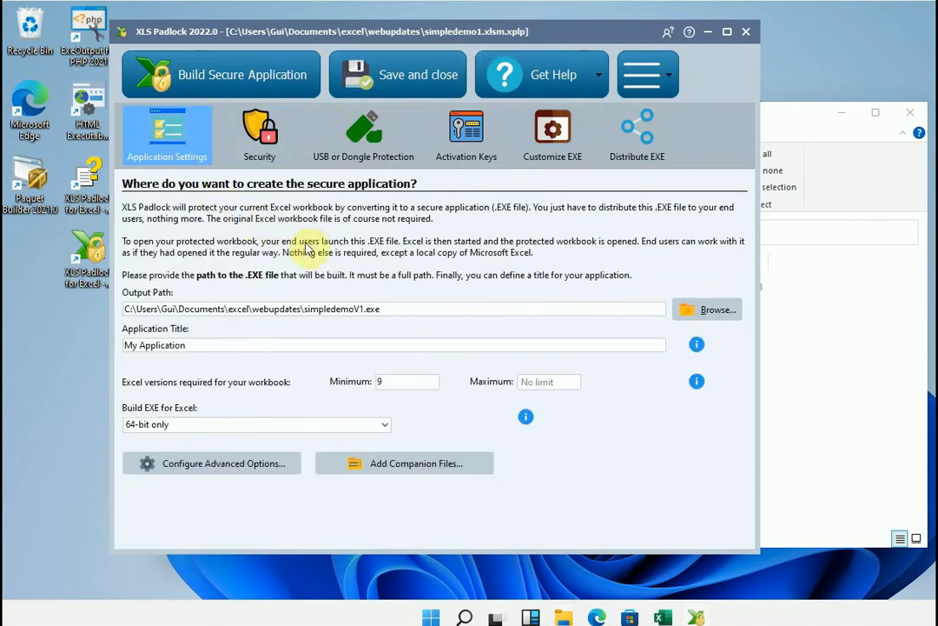
pyautogui.moveTo(344, 247)
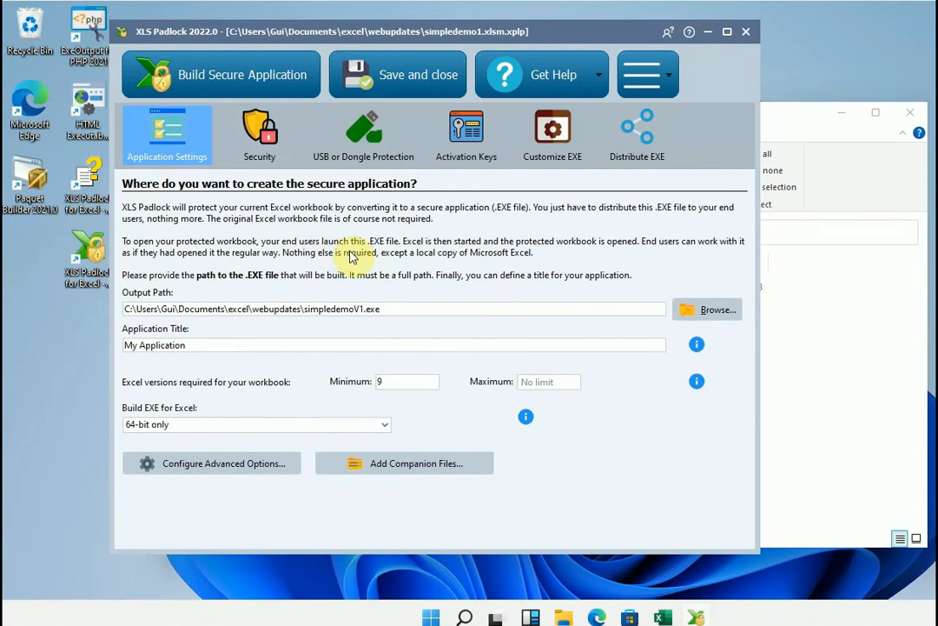
pyautogui.moveTo(313, 284)
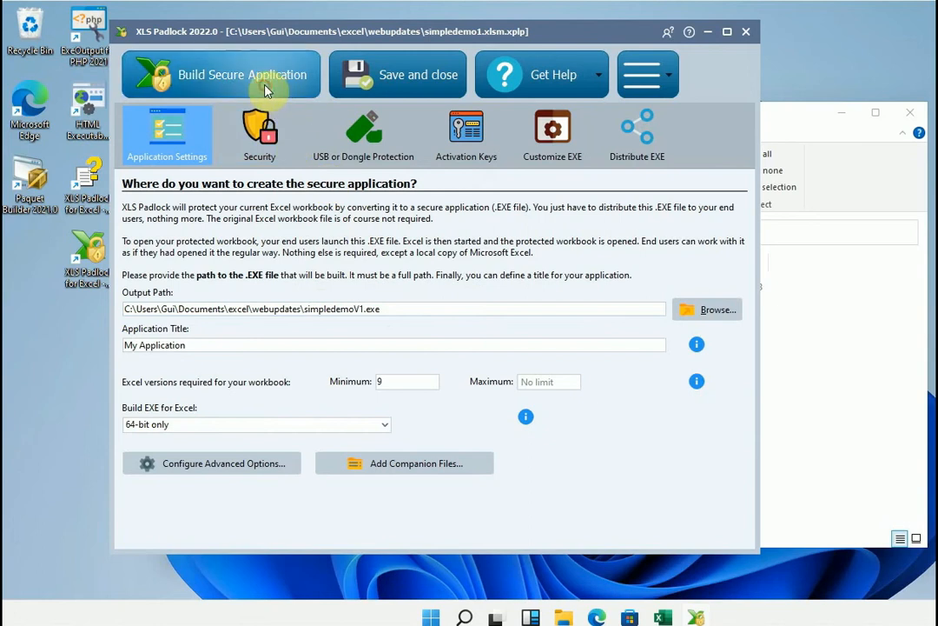
pyautogui.click(243, 72)
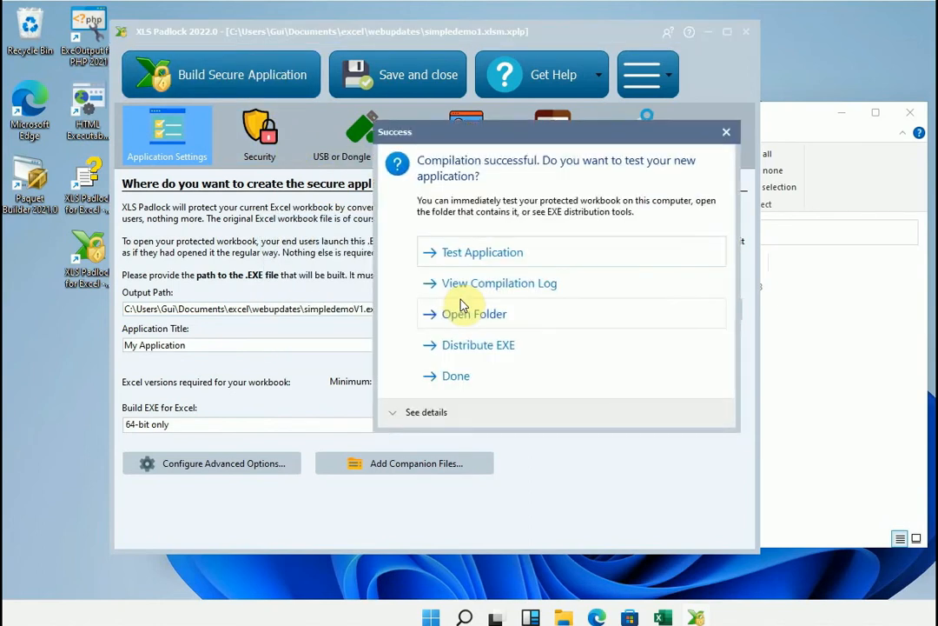
pyautogui.click(456, 375)
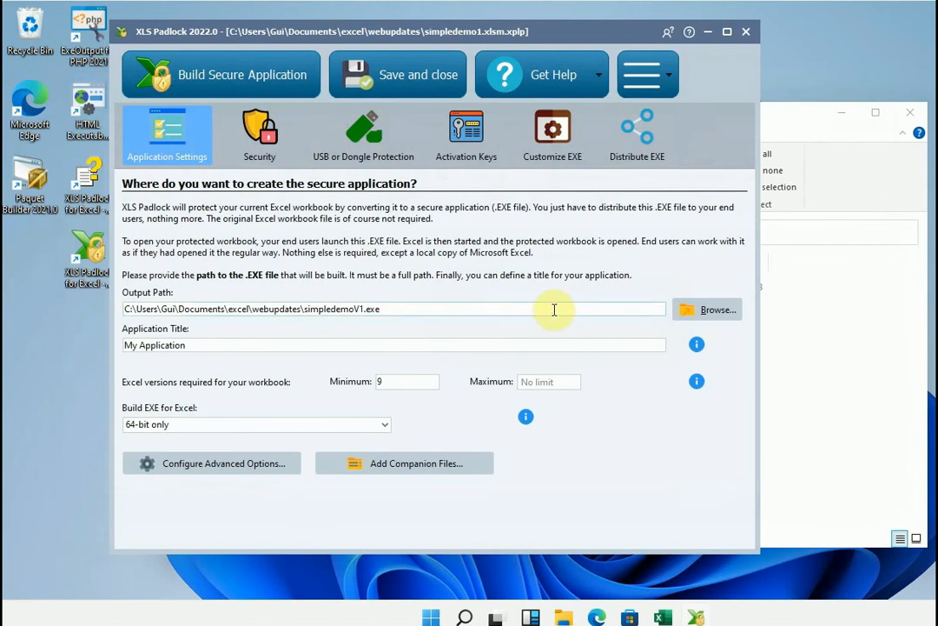
# Step: Generate the Web Update files from Customize EXE > Web Update and open their destination folder
pyautogui.click(553, 135)
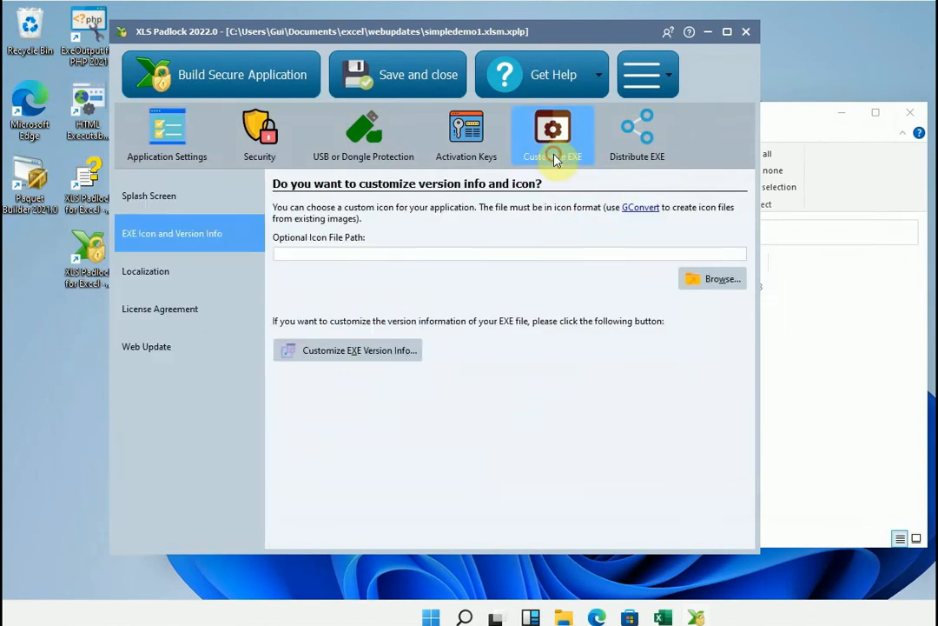
pyautogui.click(146, 346)
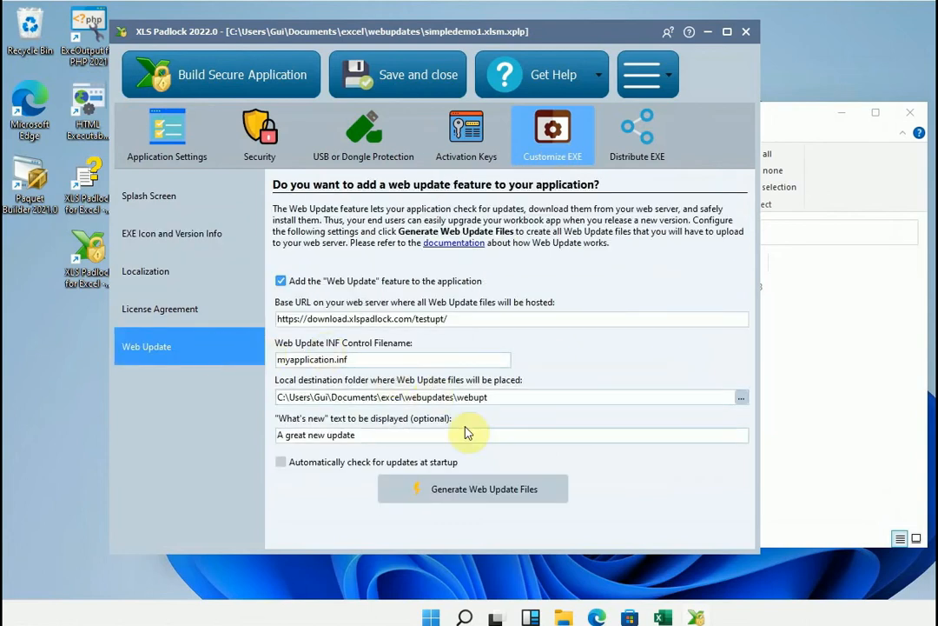
pyautogui.click(483, 488)
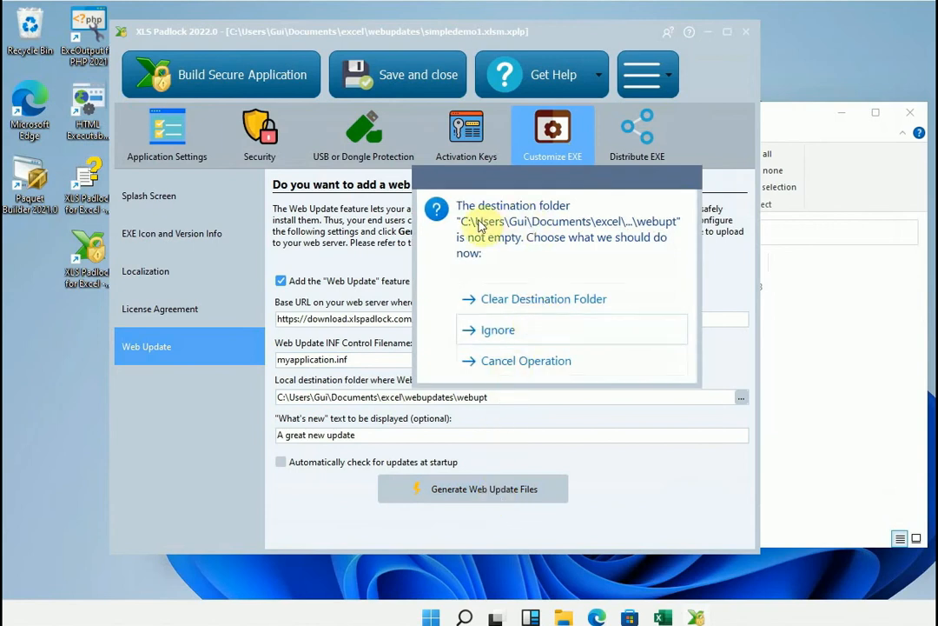
pyautogui.moveTo(647, 223)
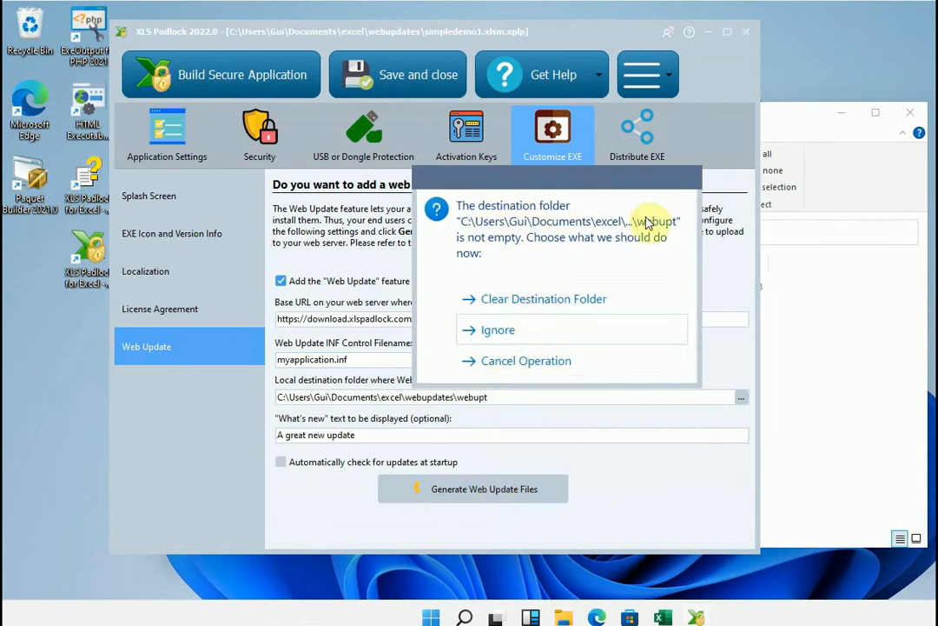
pyautogui.moveTo(573, 271)
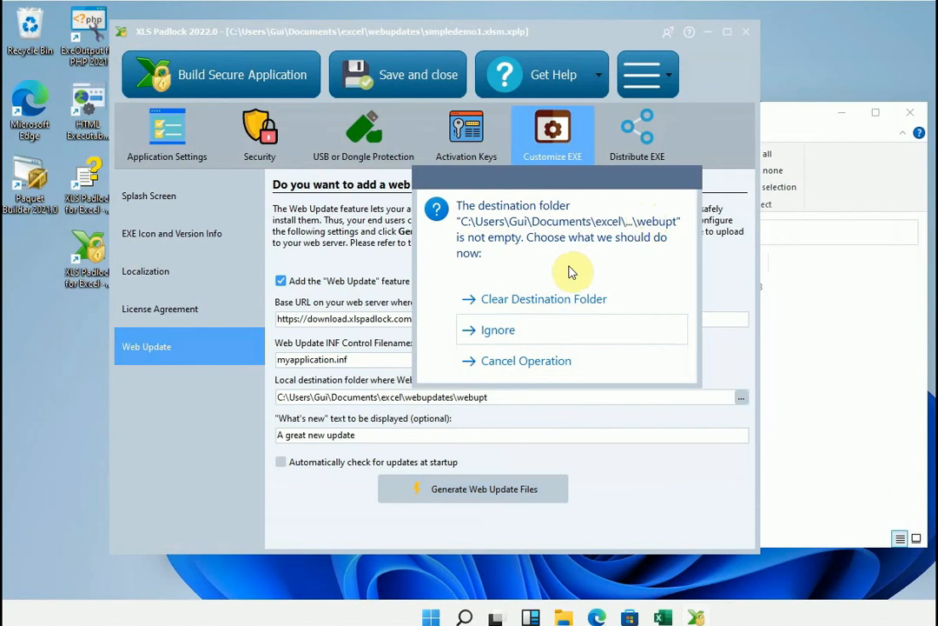
pyautogui.click(545, 299)
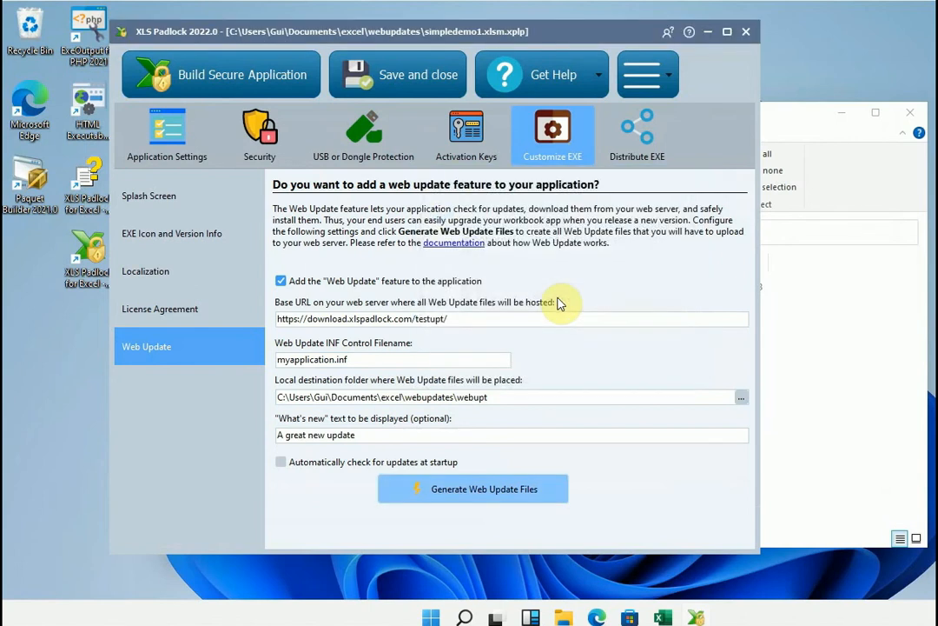
pyautogui.click(473, 489)
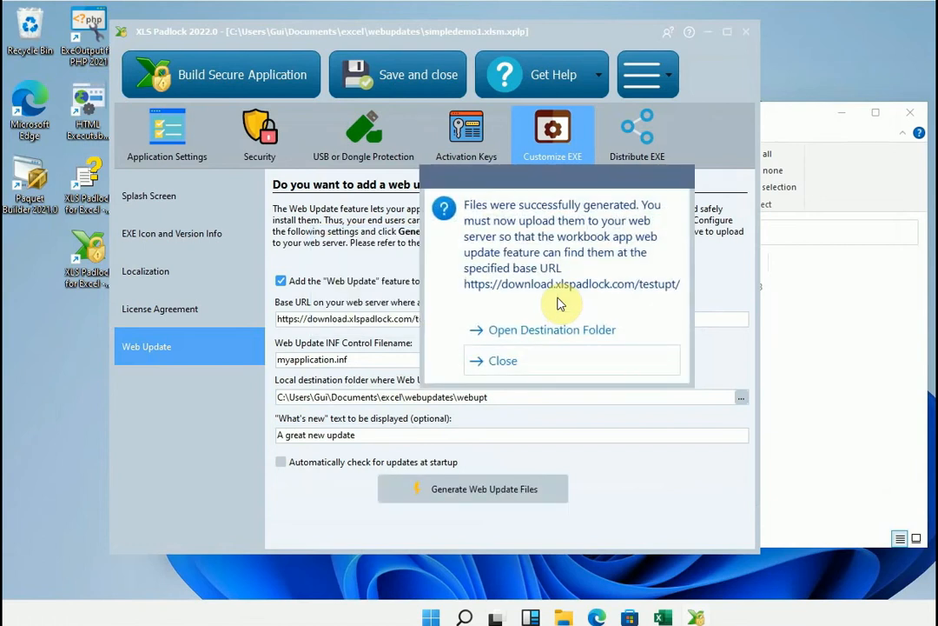
pyautogui.moveTo(552, 321)
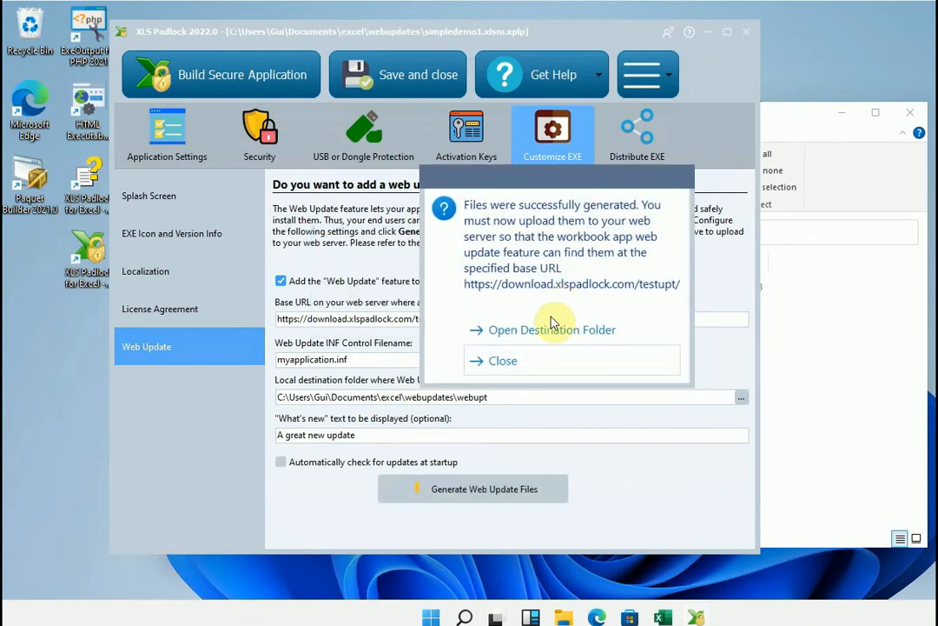
pyautogui.click(551, 330)
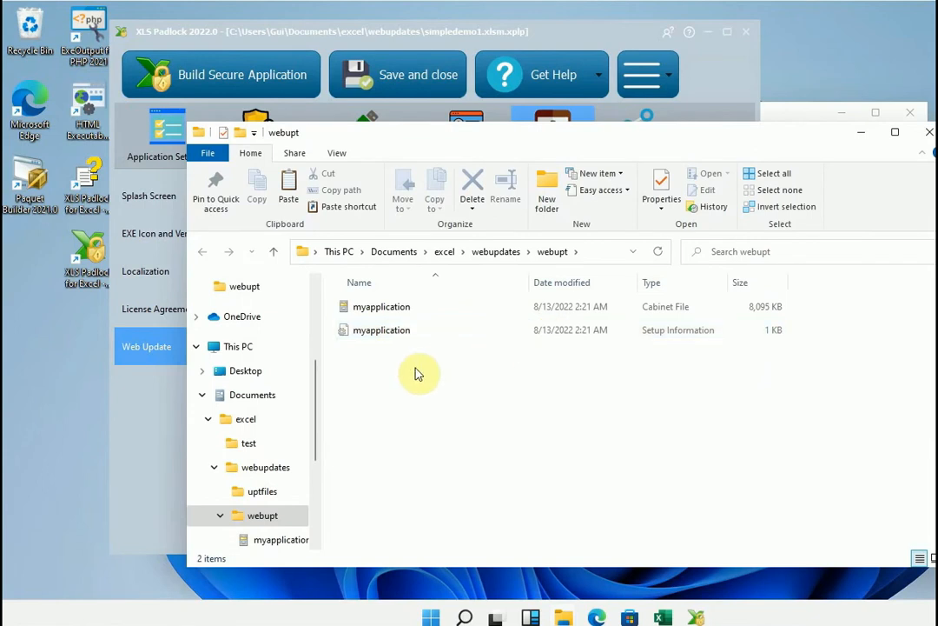
pyautogui.moveTo(406, 334)
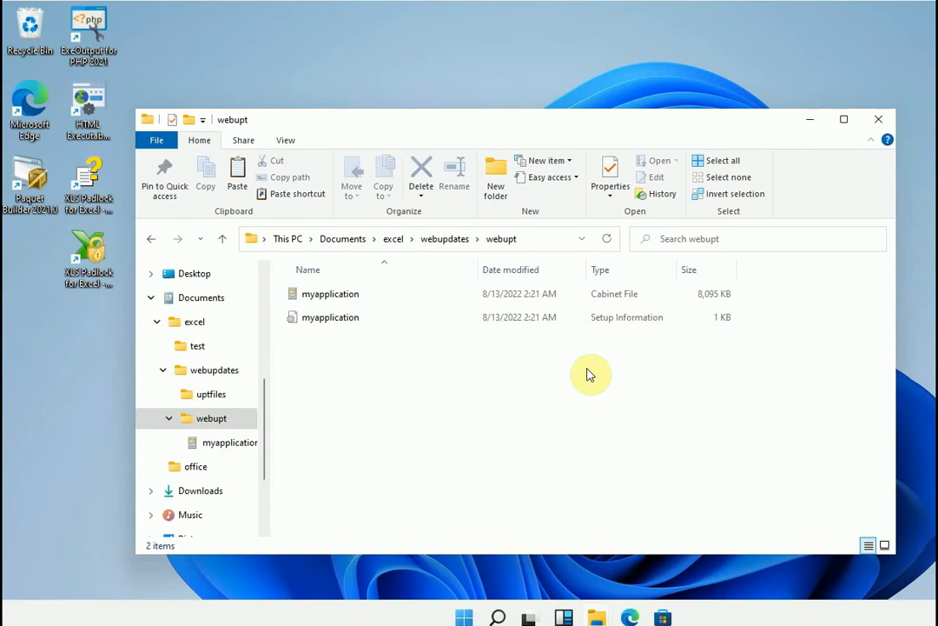
pyautogui.moveTo(379, 388)
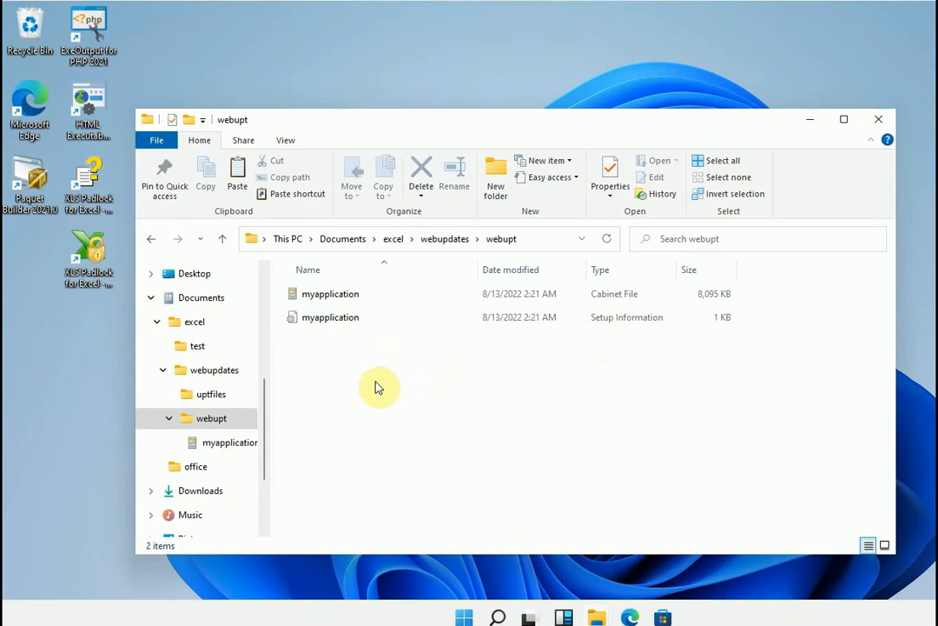
pyautogui.moveTo(299, 364)
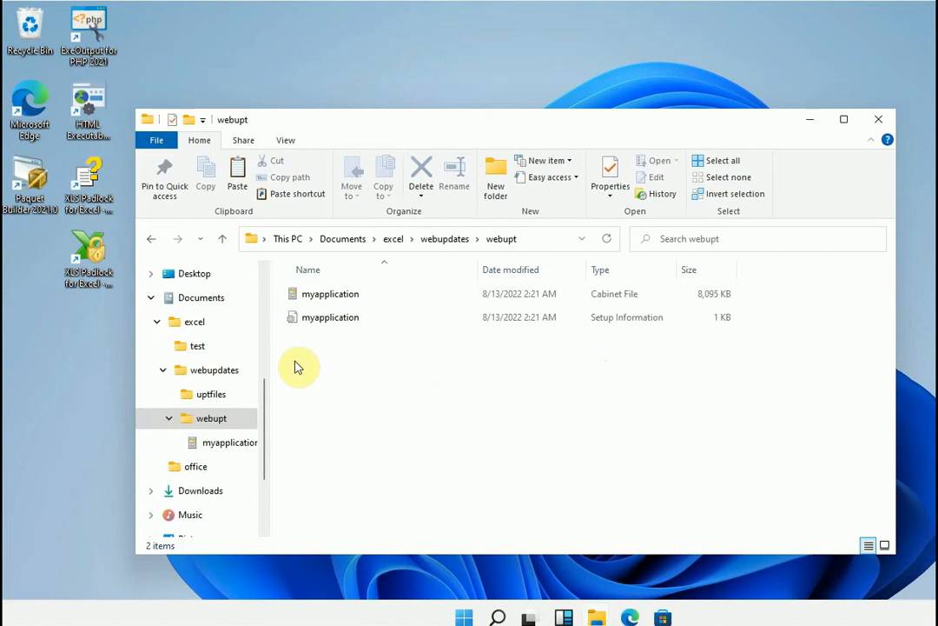
# Step: Switch File Explorer to the test folder holding the simpledemoV1 application
pyautogui.click(198, 344)
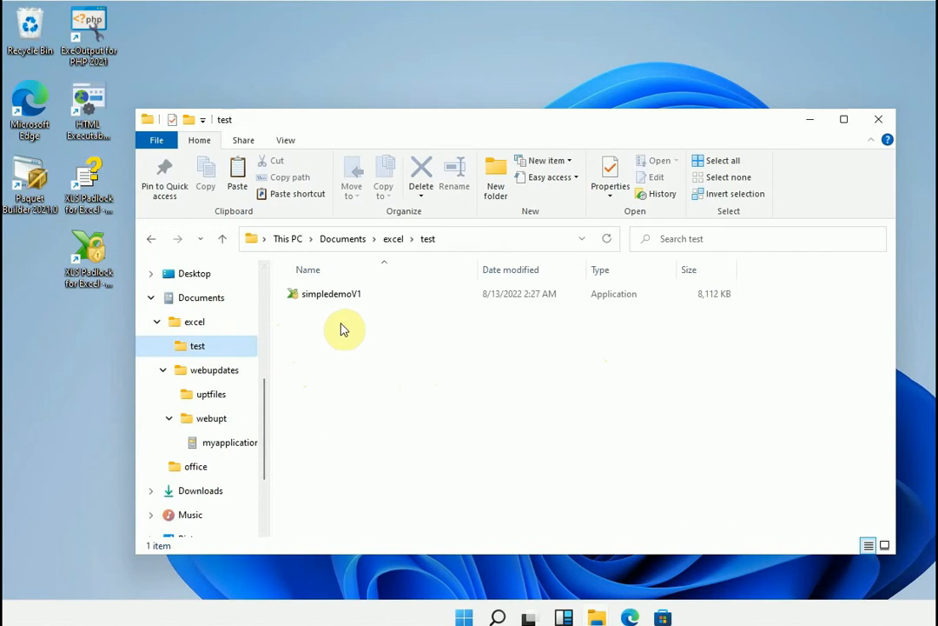
pyautogui.moveTo(346, 329)
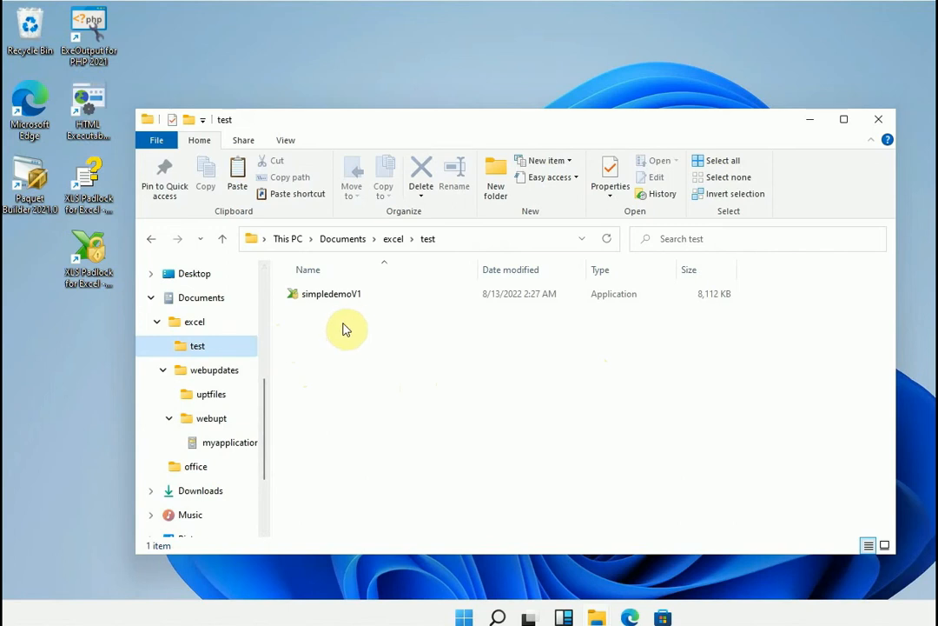
# Step: Run simpledemoV1 from the test folder to reach its welcome window
pyautogui.click(330, 292)
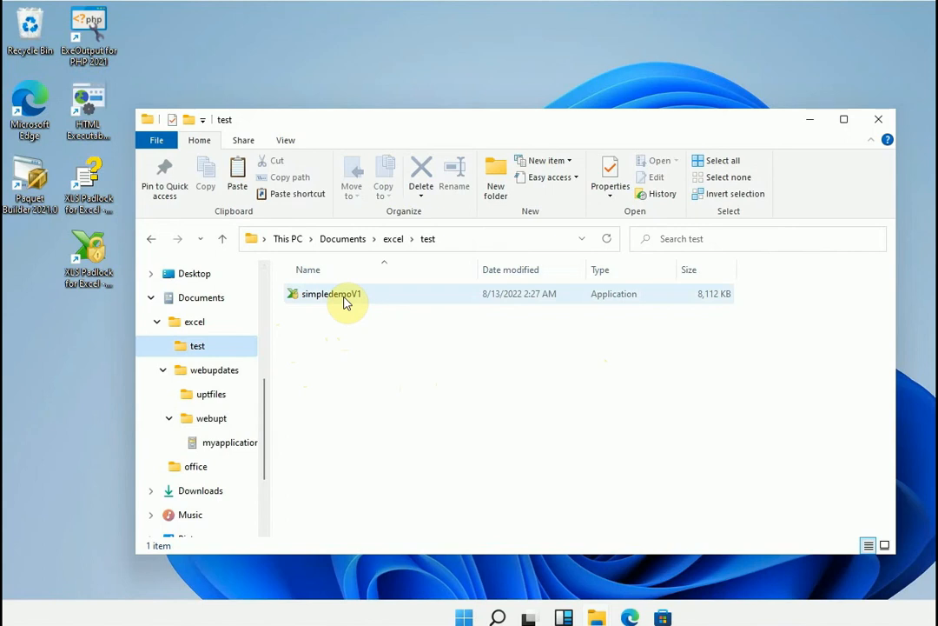
pyautogui.click(328, 294)
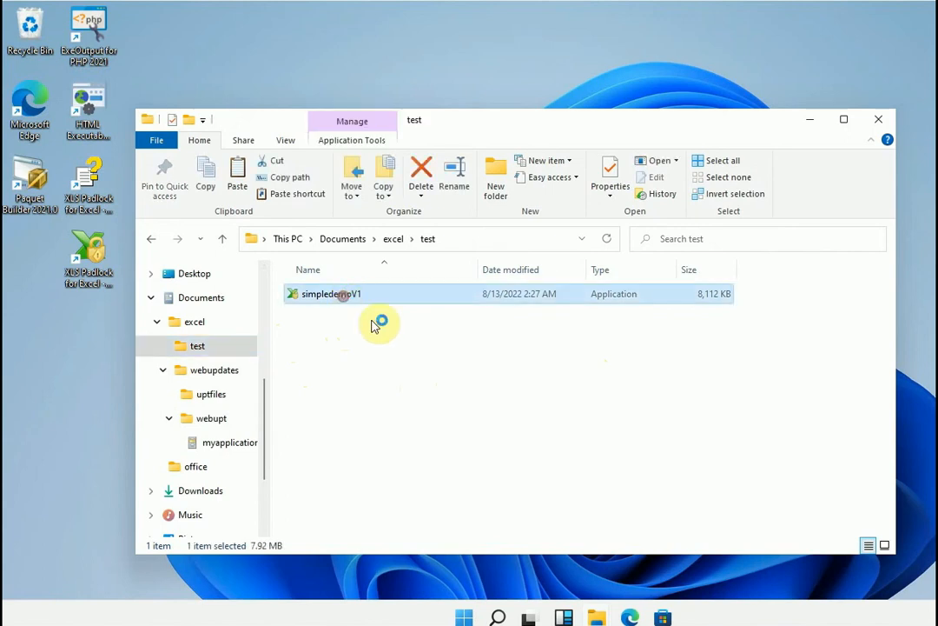
pyautogui.doubleClick(328, 294)
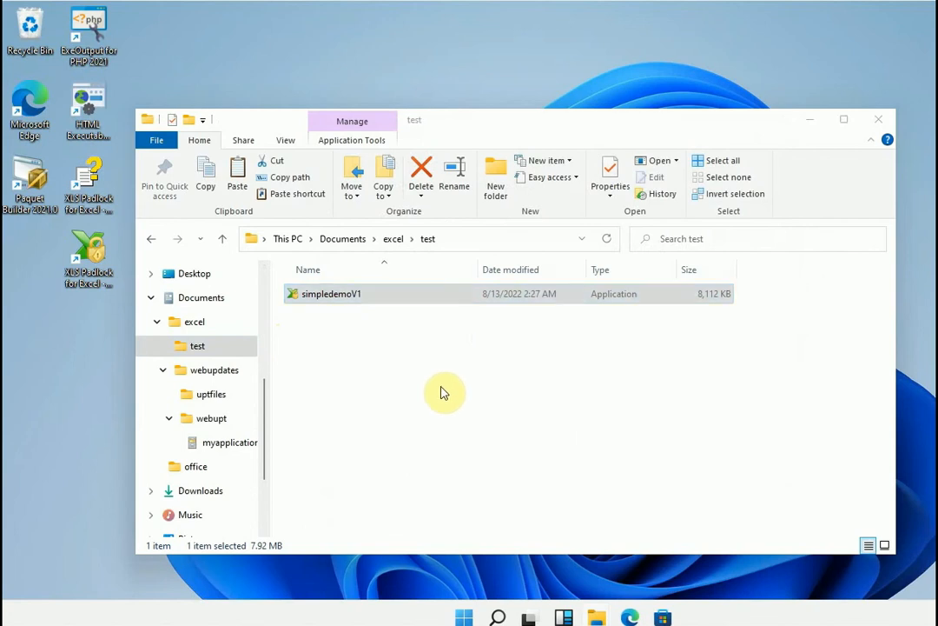
pyautogui.doubleClick(330, 292)
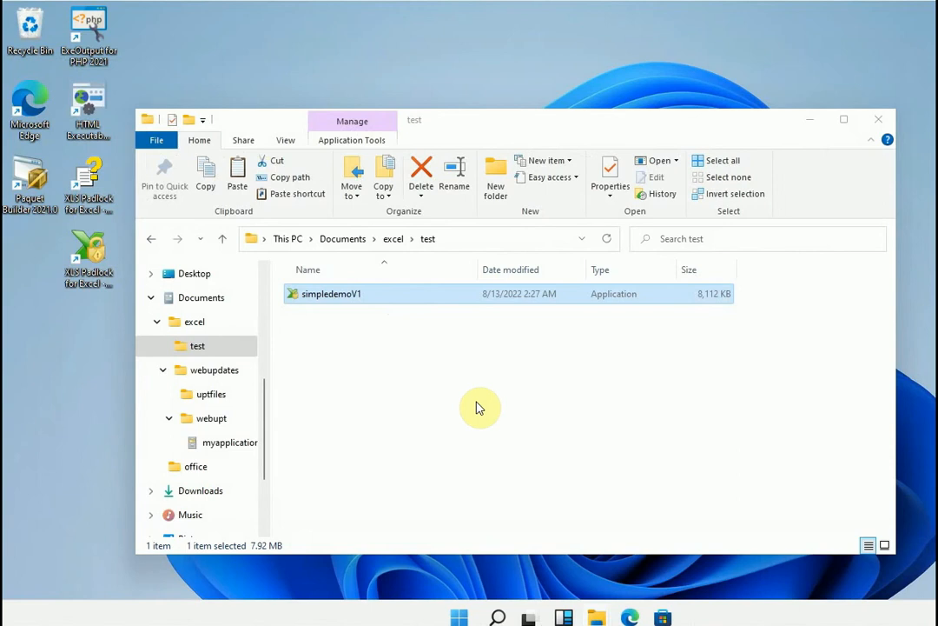
pyautogui.doubleClick(330, 293)
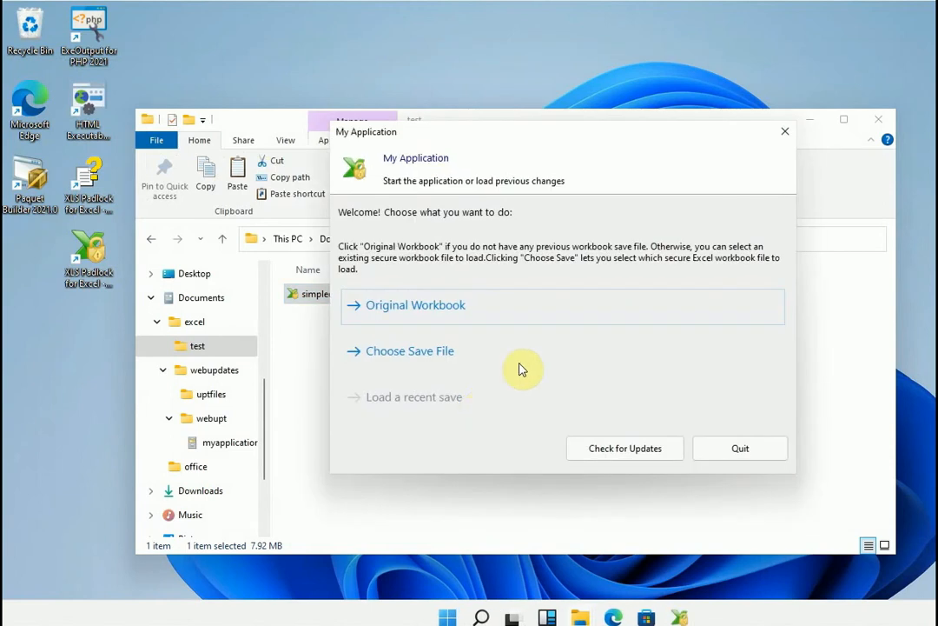
# Step: Check for updates, get the 2.0.0.0 release, download myapplication.cab and finish the updater
pyautogui.click(625, 448)
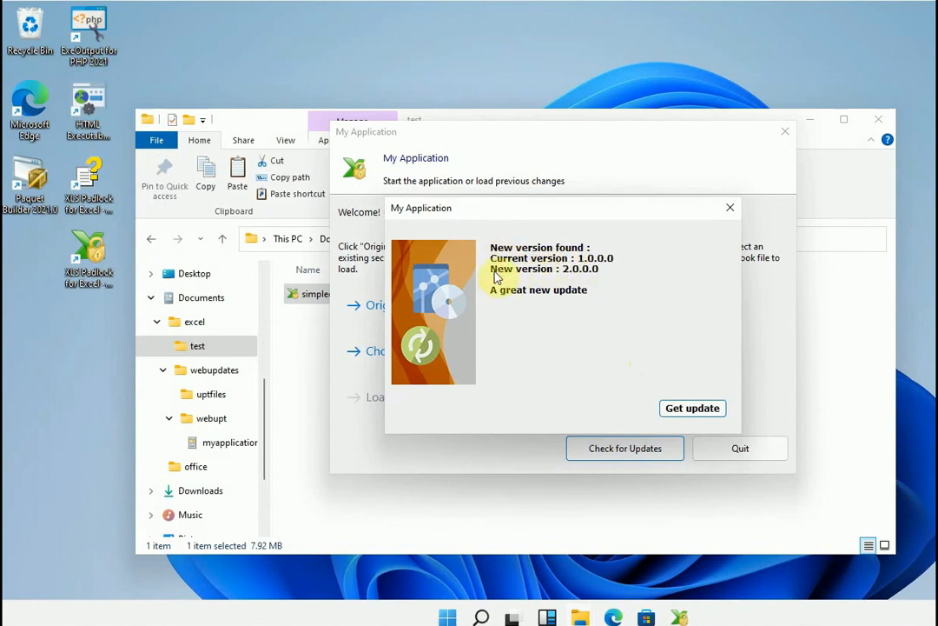
pyautogui.moveTo(563, 281)
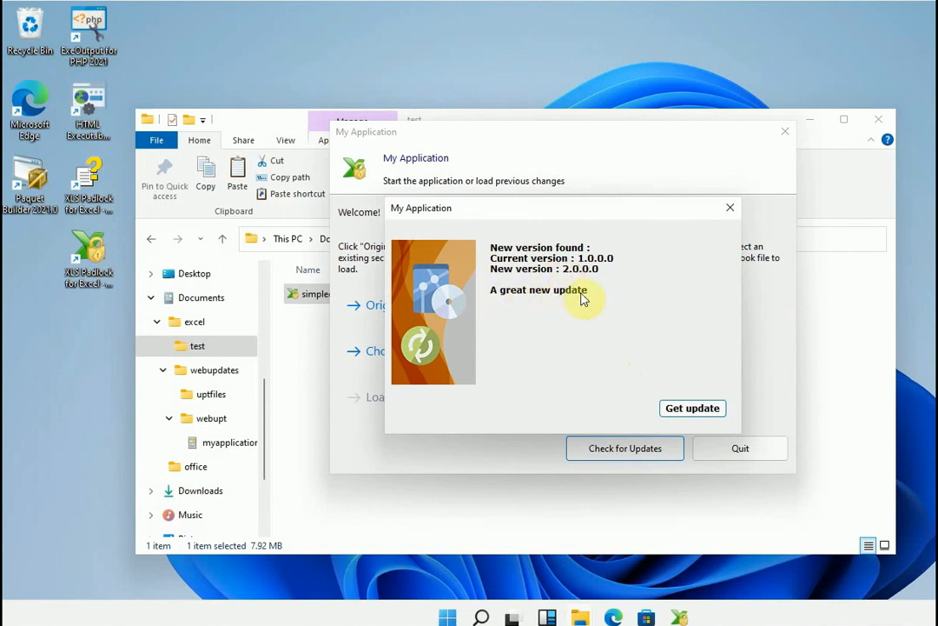
pyautogui.moveTo(629, 305)
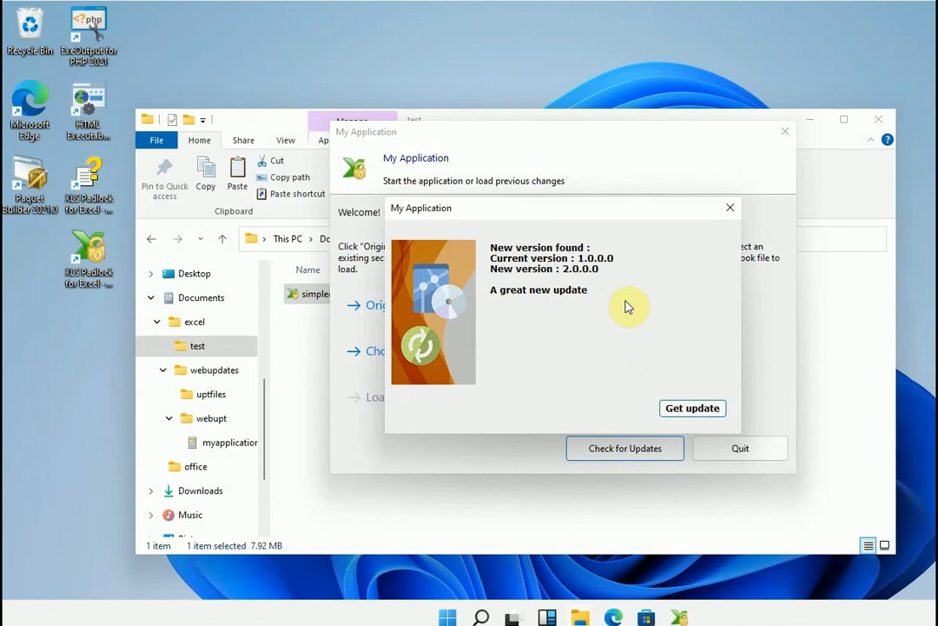
pyautogui.click(691, 406)
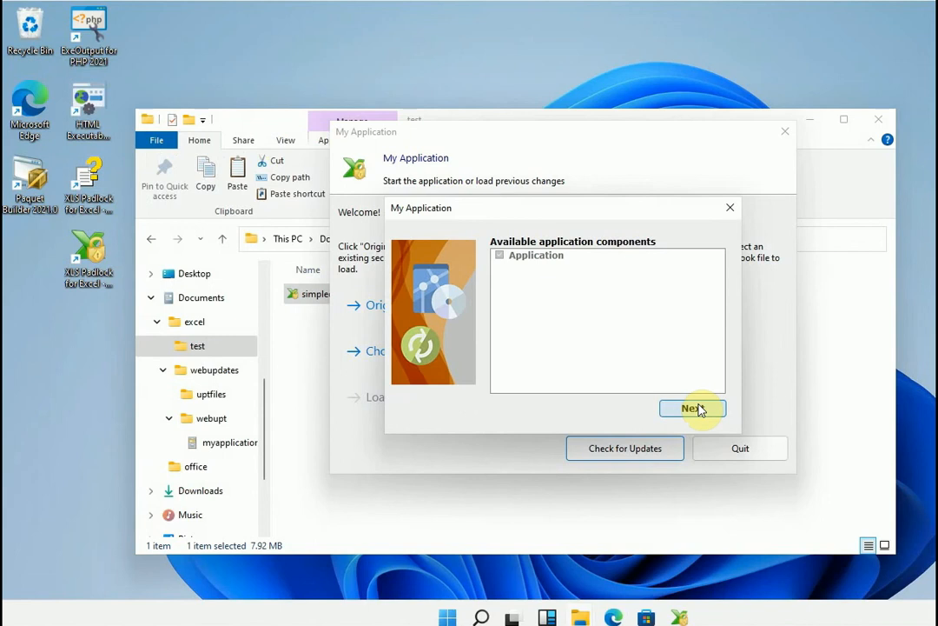
pyautogui.click(691, 408)
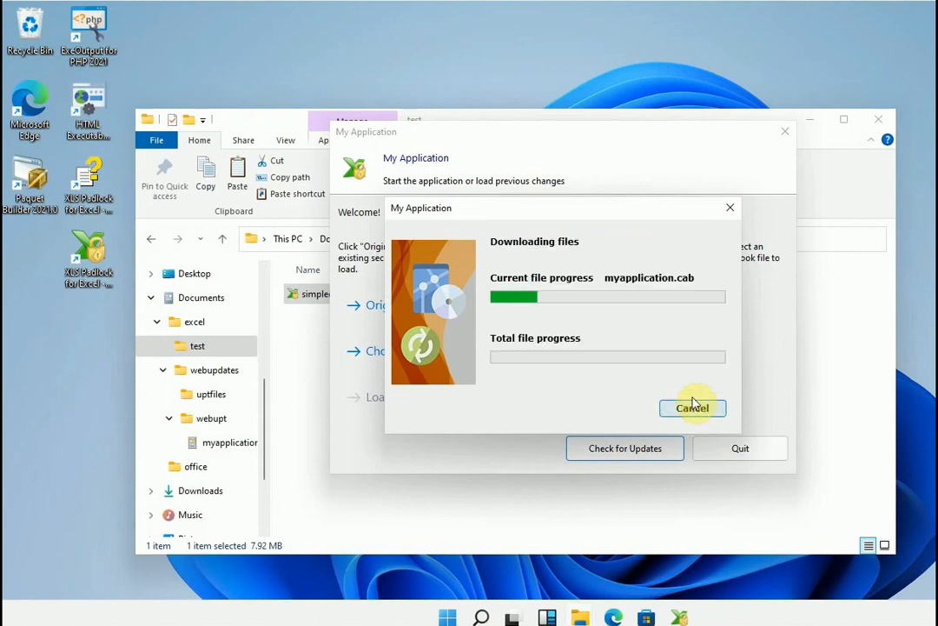
pyautogui.click(691, 406)
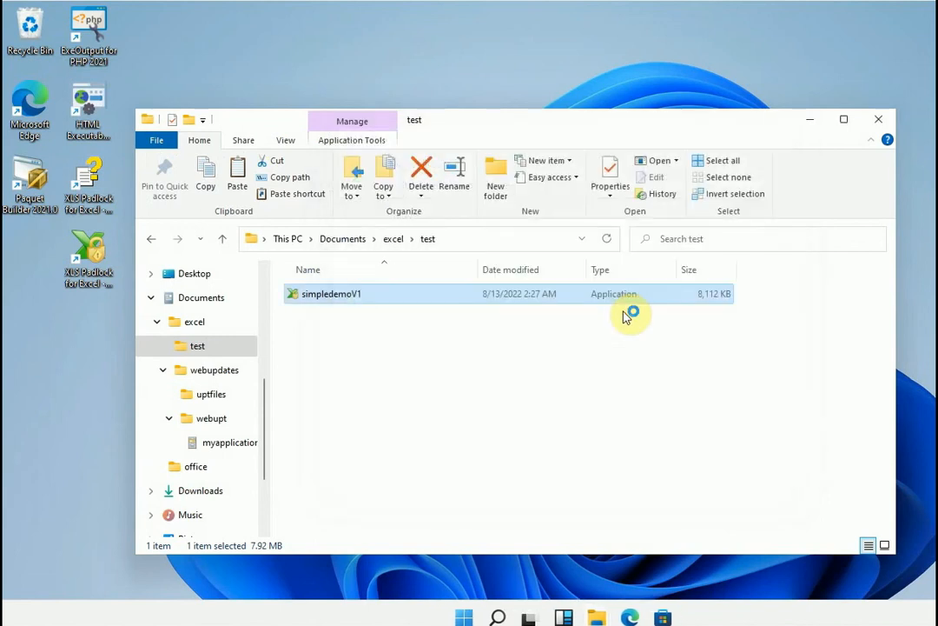
# Step: Relaunch simpledemoV1, check for updates again and open the original workbook showing version 2.0
pyautogui.doubleClick(330, 294)
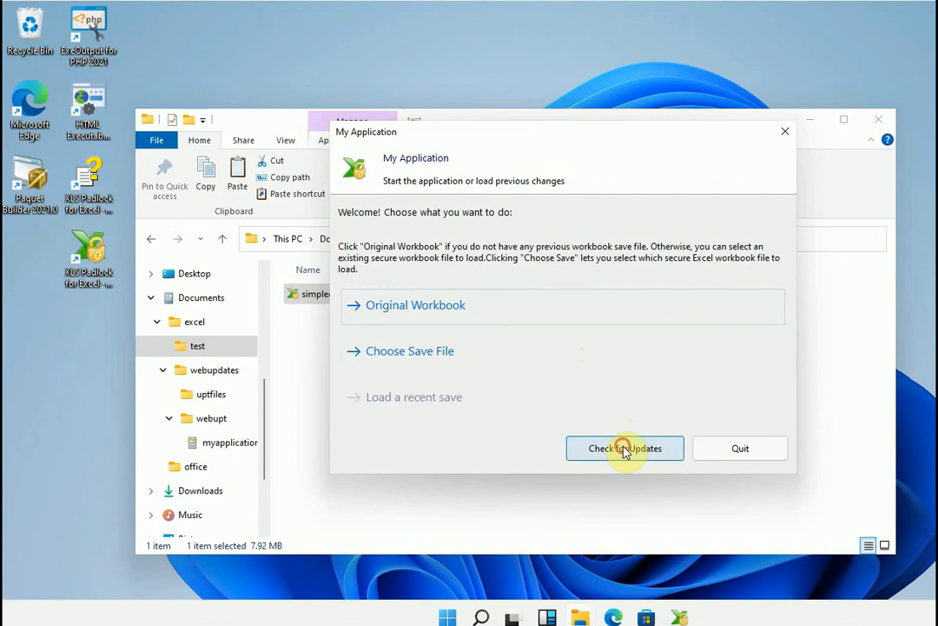
pyautogui.click(625, 449)
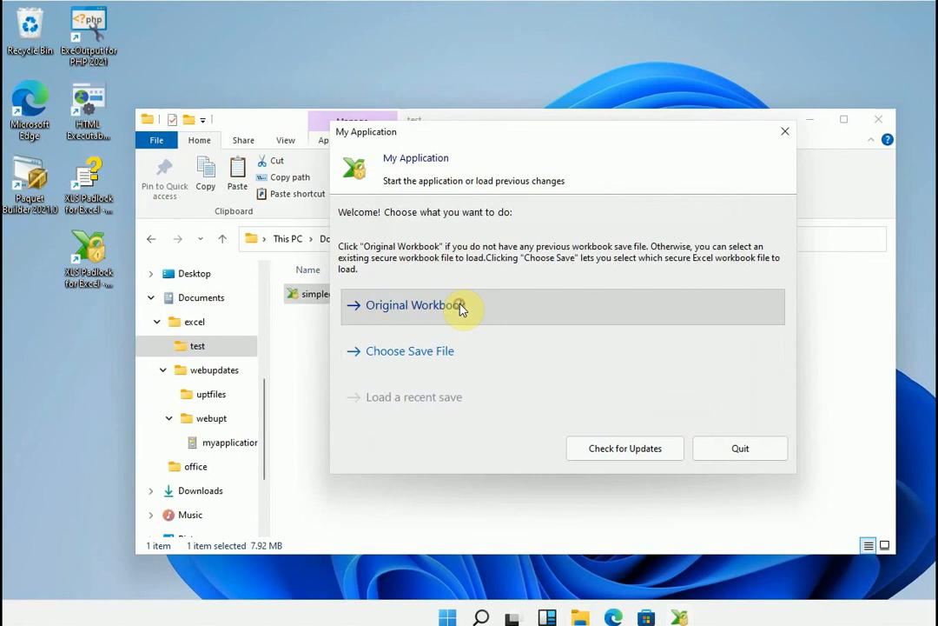
pyautogui.click(410, 305)
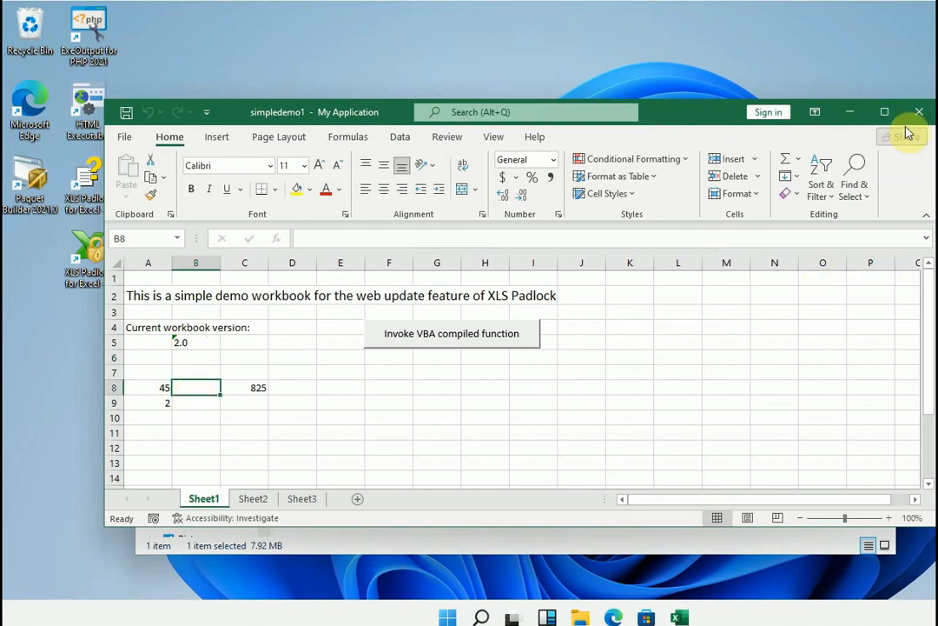
pyautogui.moveTo(919, 113)
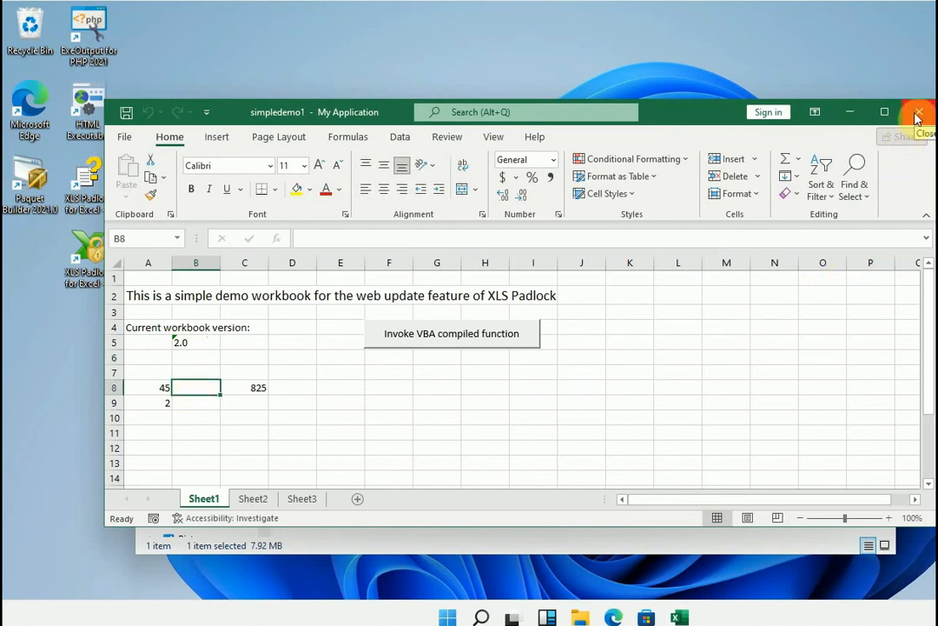
# Step: Close the workbook in Excel without saving changes
pyautogui.click(917, 115)
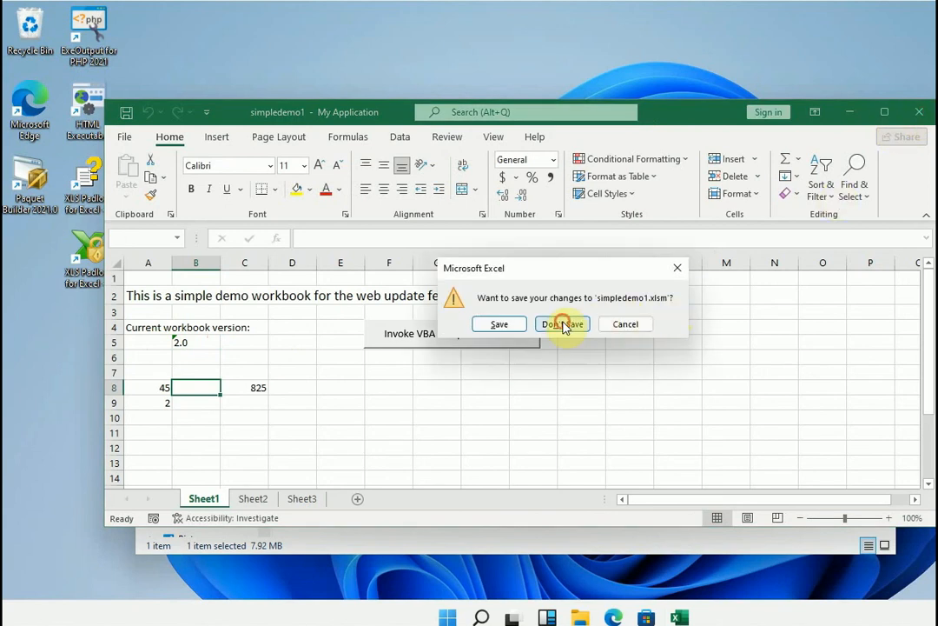
pyautogui.click(563, 323)
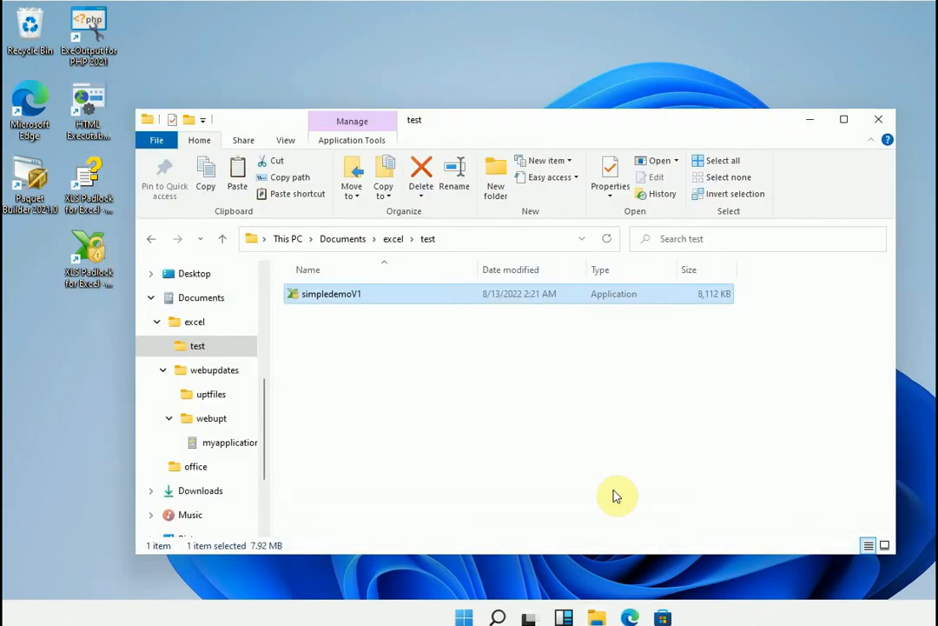